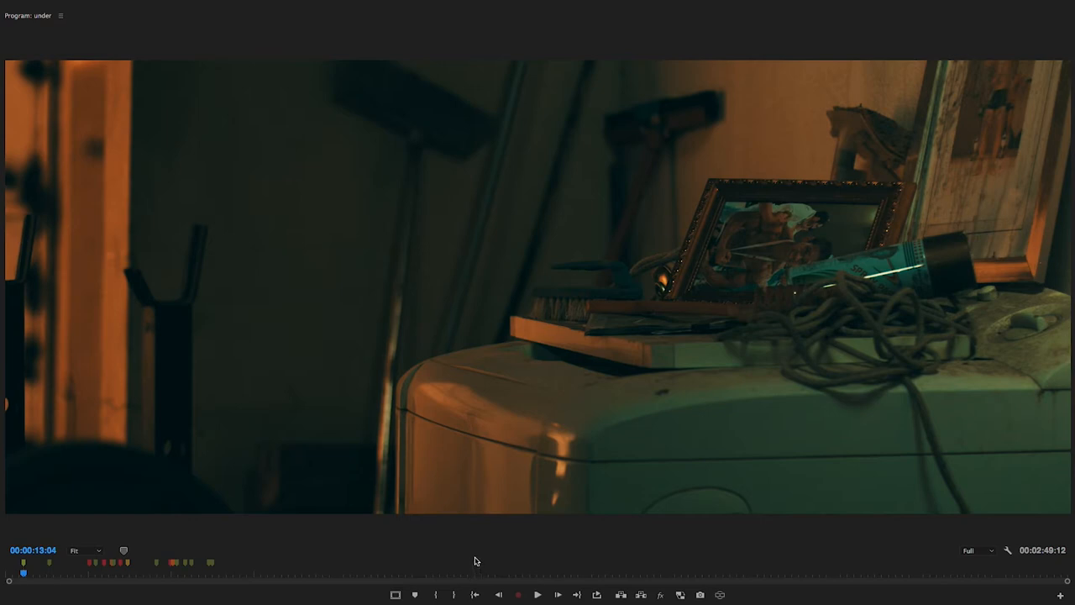
# - Draw a freehand circle around the rope on the washing-machine shot
pyautogui.click(537, 595)
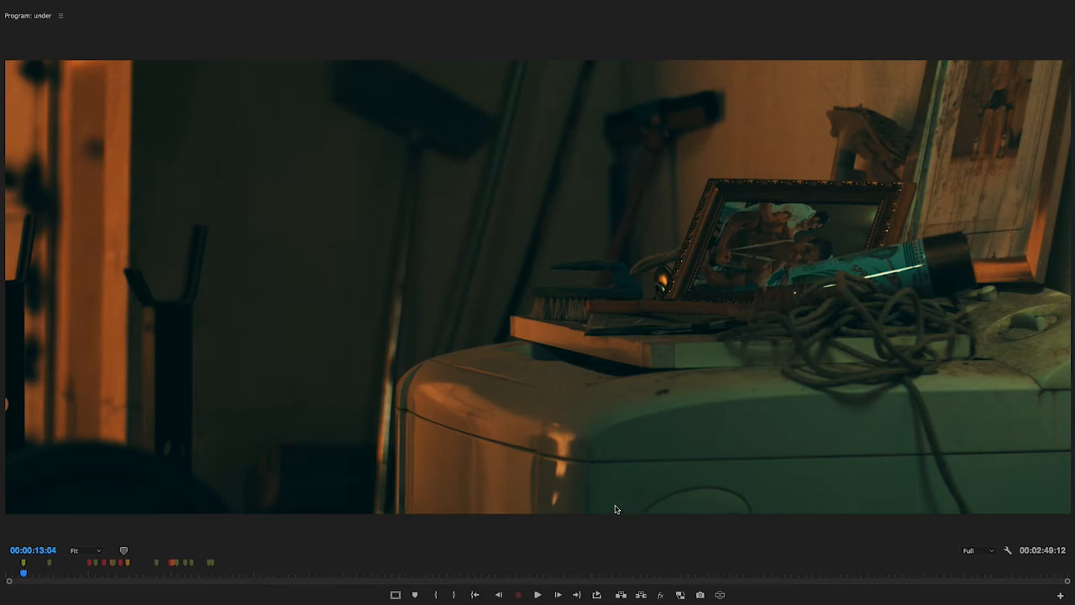
pyautogui.moveTo(663, 437)
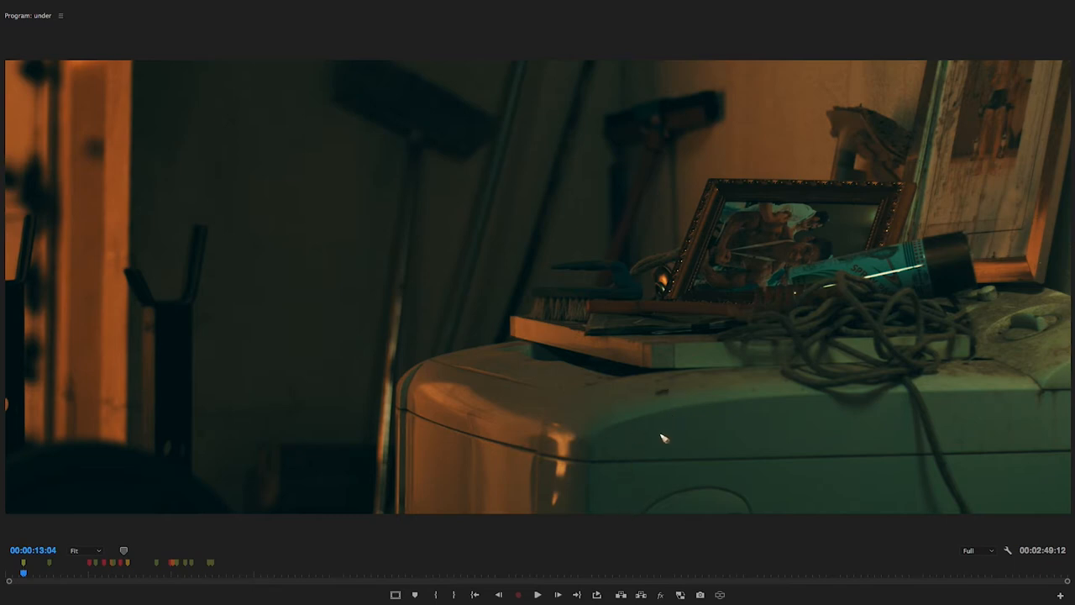
pyautogui.moveTo(706, 383)
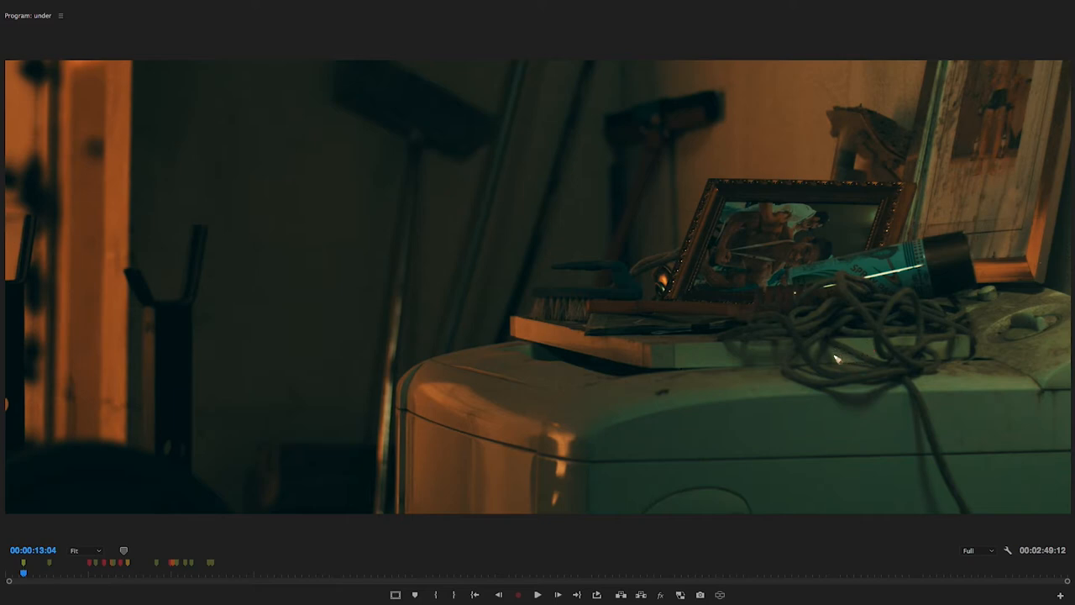
pyautogui.moveTo(804, 354)
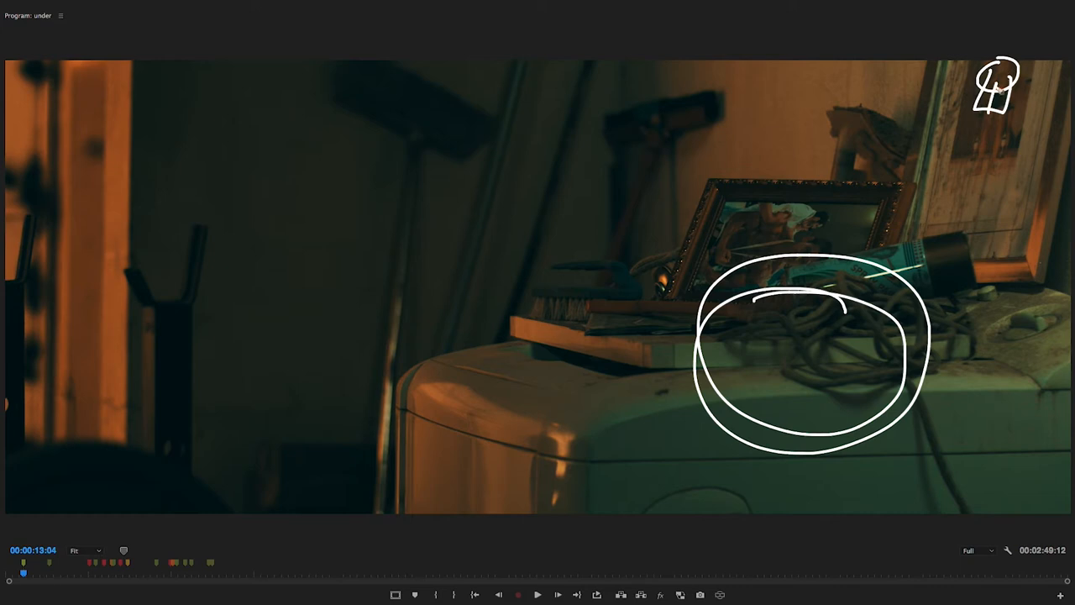
pyautogui.moveTo(995, 93); pyautogui.dragTo(1050, 156)
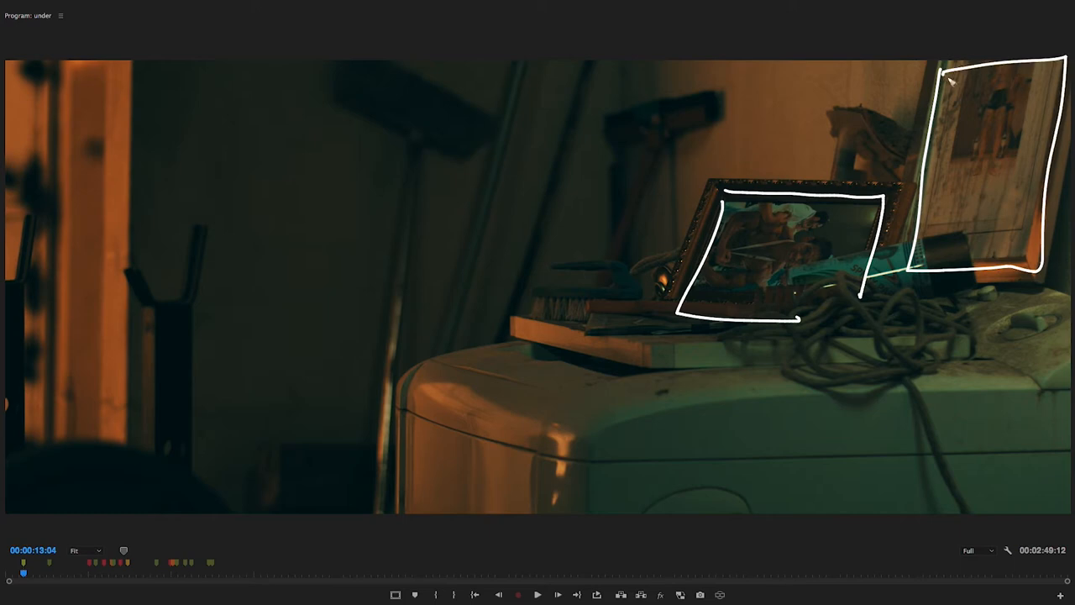
pyautogui.moveTo(818, 253)
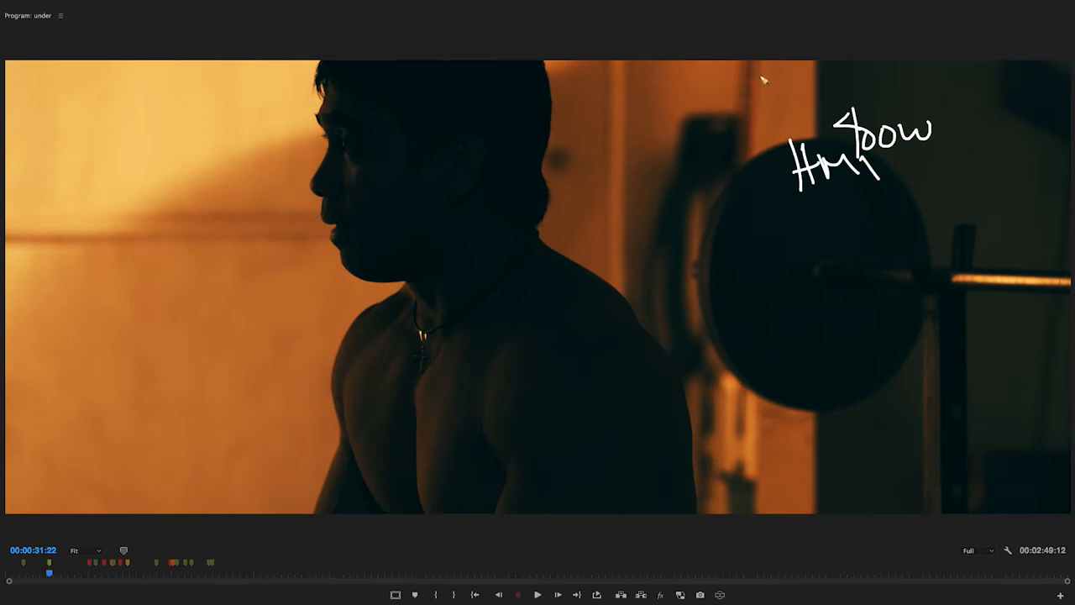
# - Sketch a handwritten note, vertical lines through the barbell and rays onto the man's shoulder
pyautogui.moveTo(764, 80); pyautogui.dragTo(786, 478)
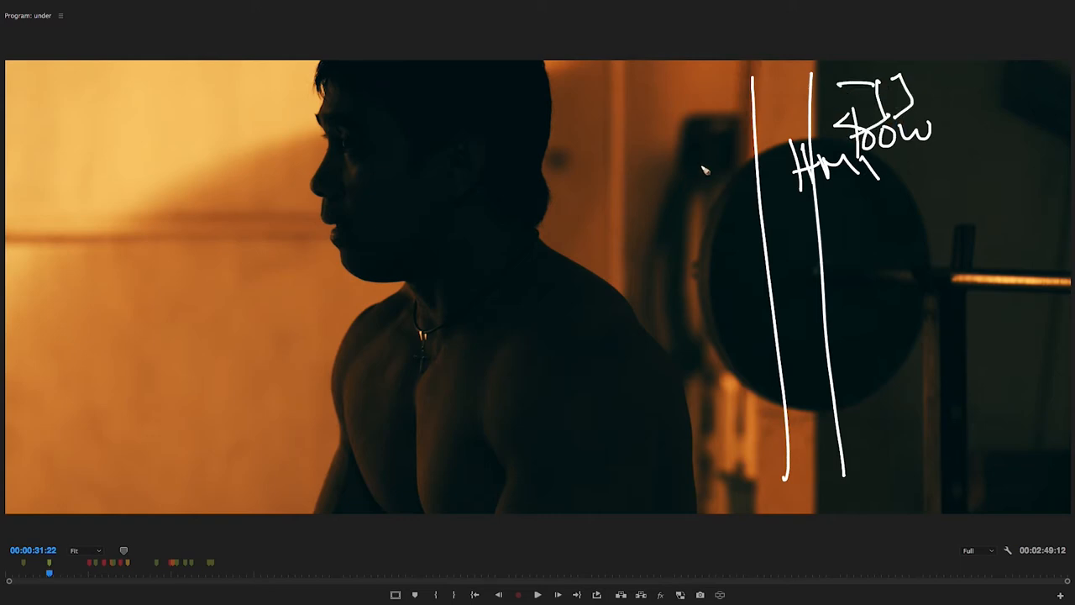
pyautogui.moveTo(735, 134); pyautogui.dragTo(326, 296)
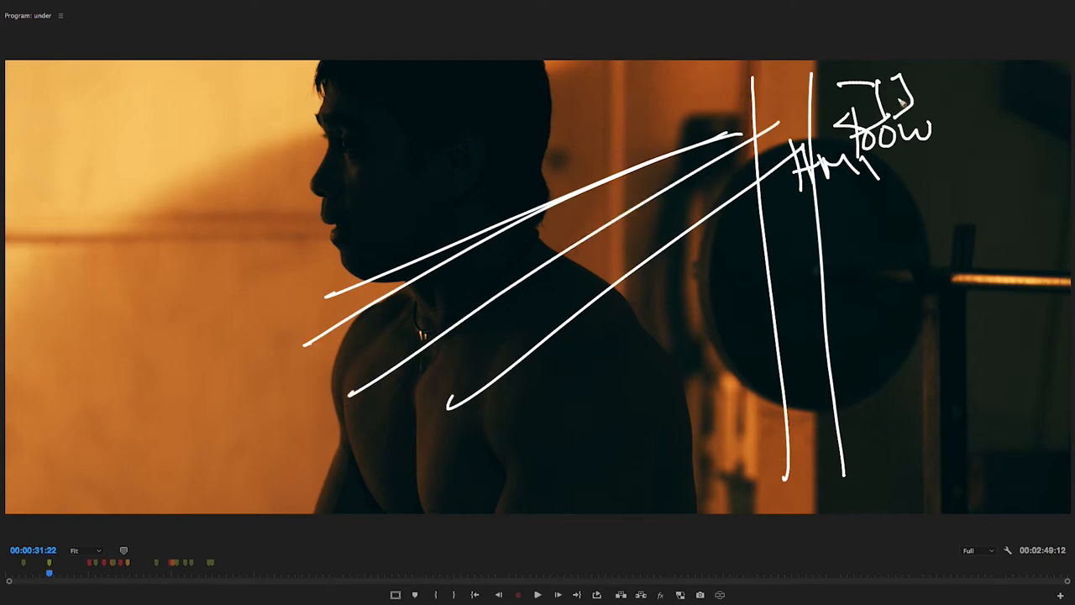
pyautogui.moveTo(903, 176); pyautogui.dragTo(983, 176)
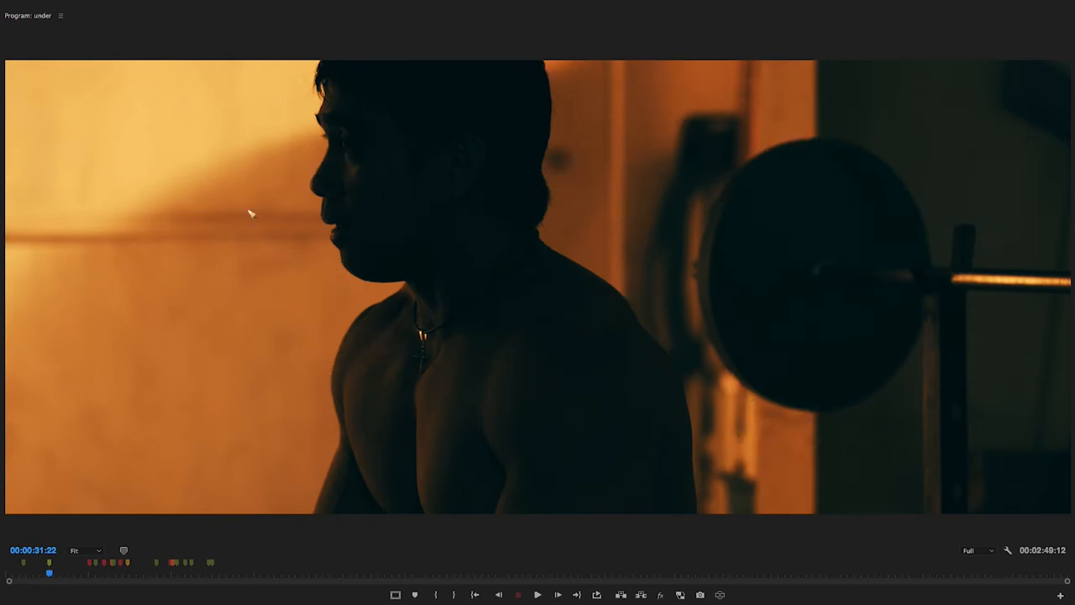
pyautogui.moveTo(764, 185)
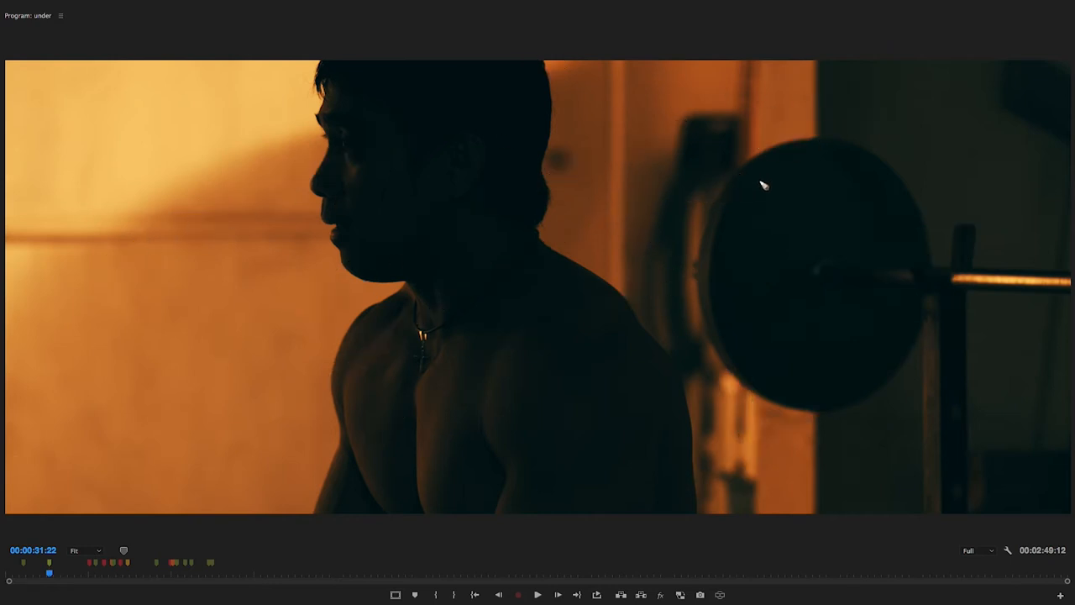
pyautogui.moveTo(844, 150)
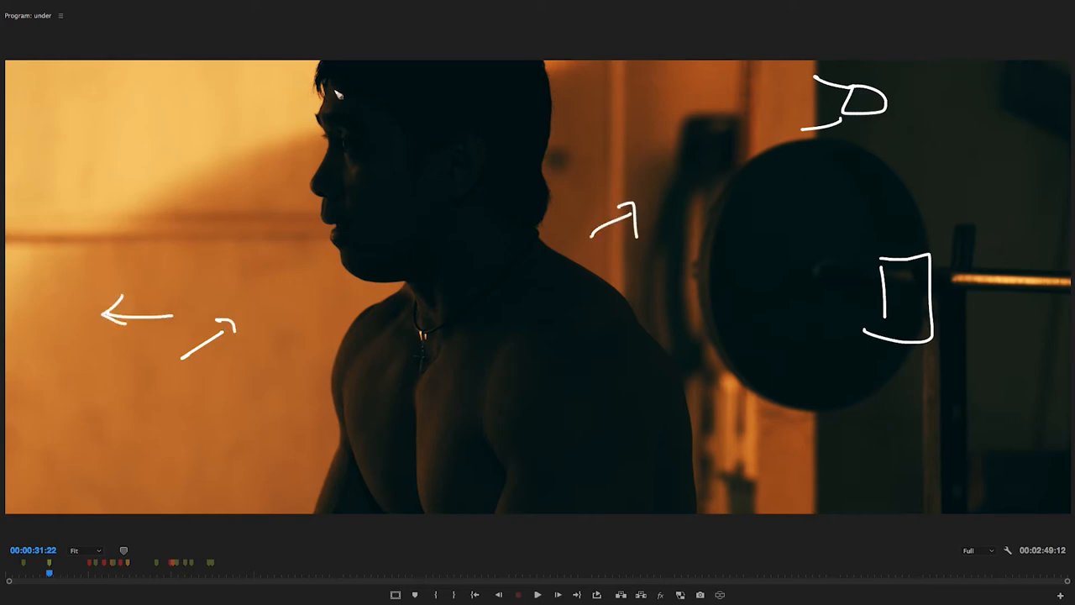
# - Sketch arrows and a lamp around the man, plus a line from lamp to face
pyautogui.moveTo(332, 92); pyautogui.dragTo(317, 513)
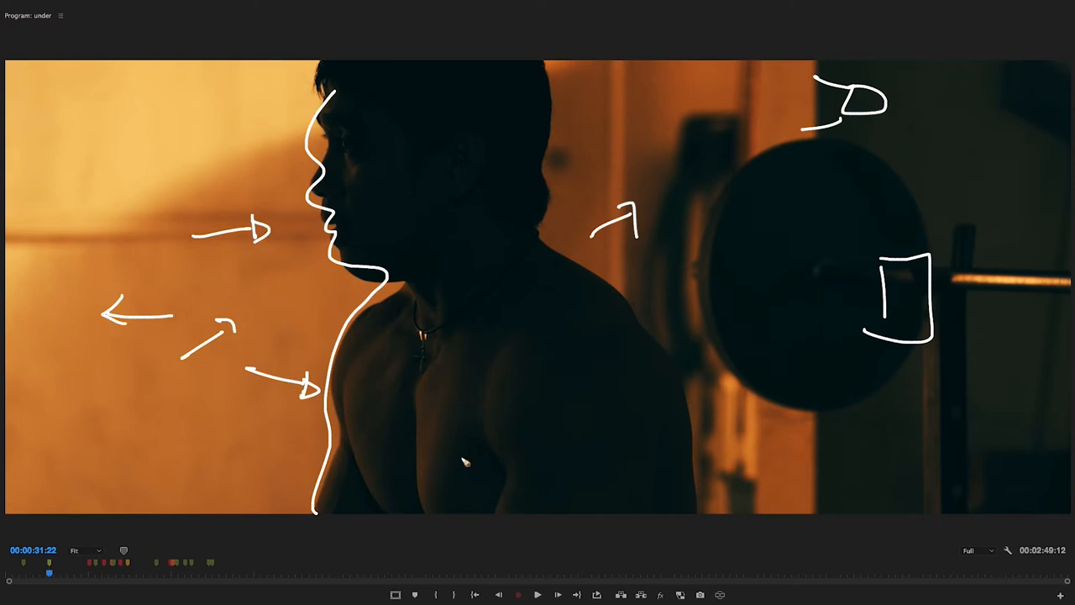
pyautogui.moveTo(813, 91)
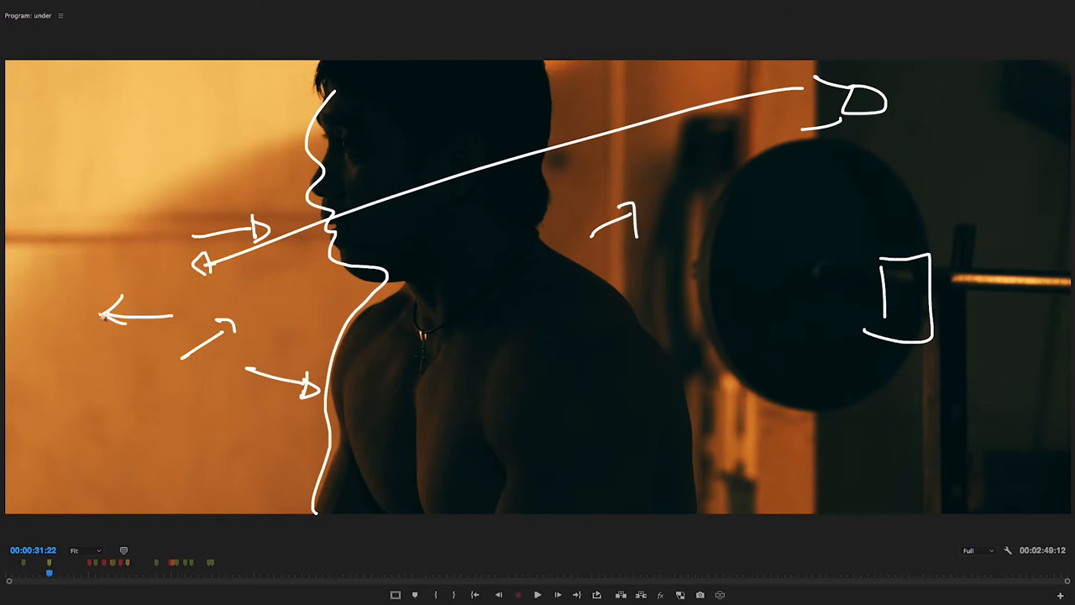
pyautogui.moveTo(79, 248); pyautogui.dragTo(260, 285)
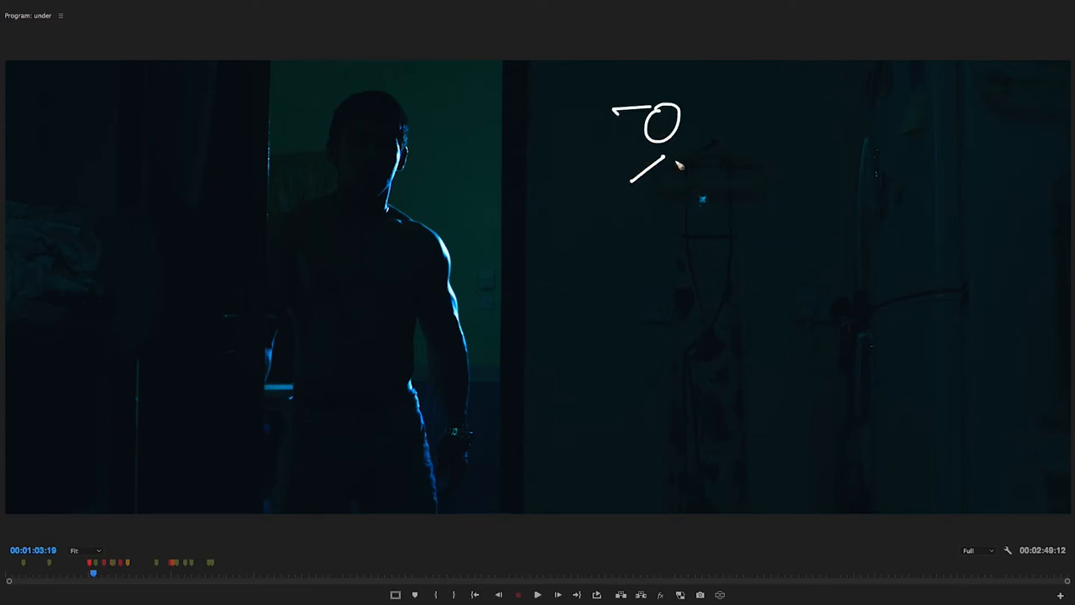
pyautogui.moveTo(775, 81)
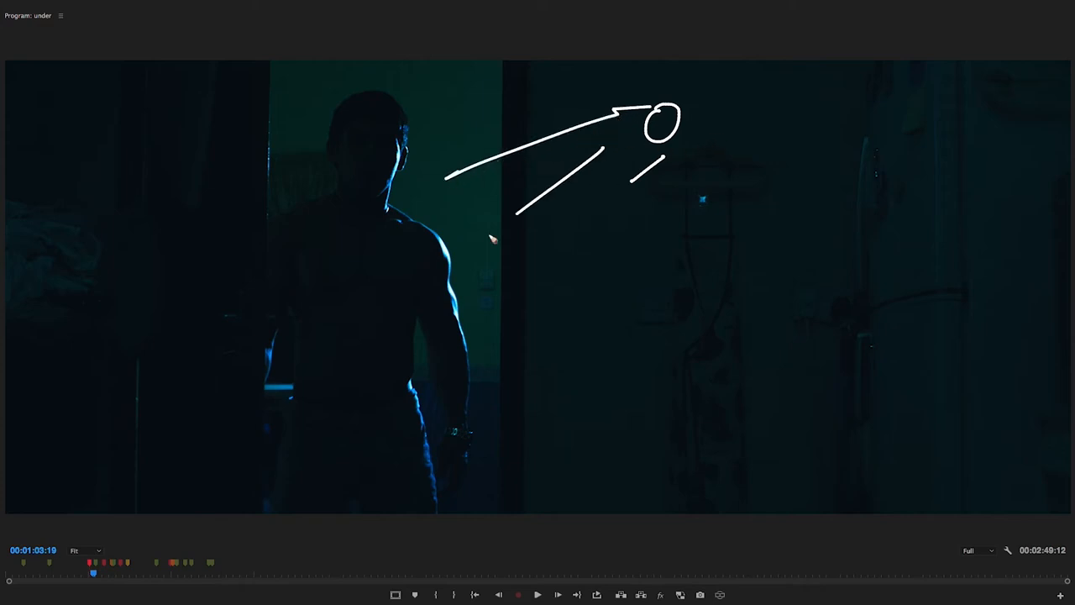
# - Draw rays from the sketched light toward the doorway figure
pyautogui.moveTo(399, 139); pyautogui.dragTo(483, 348)
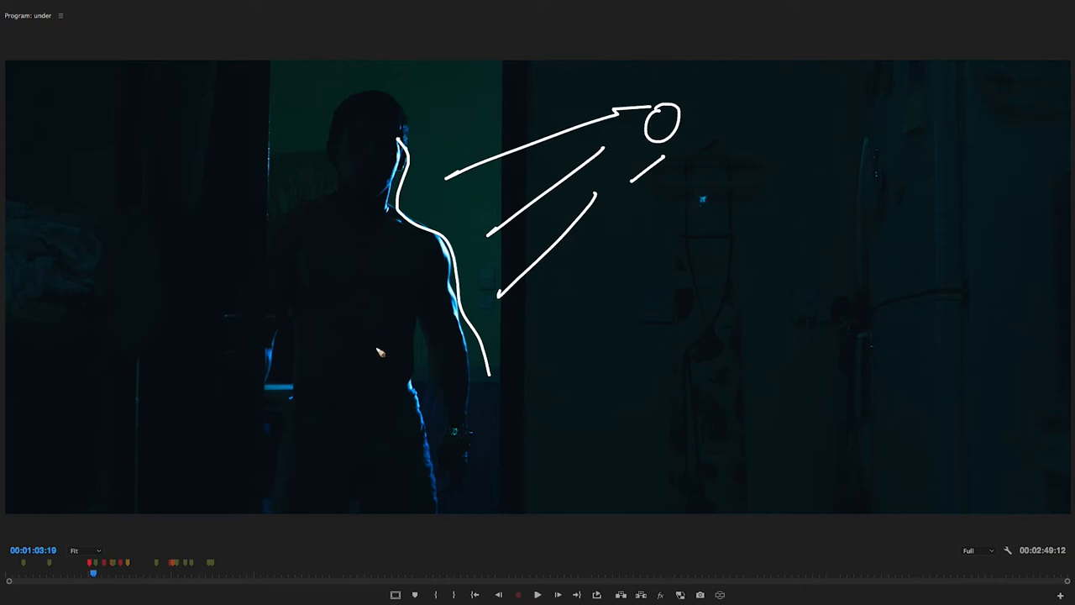
pyautogui.moveTo(418, 174)
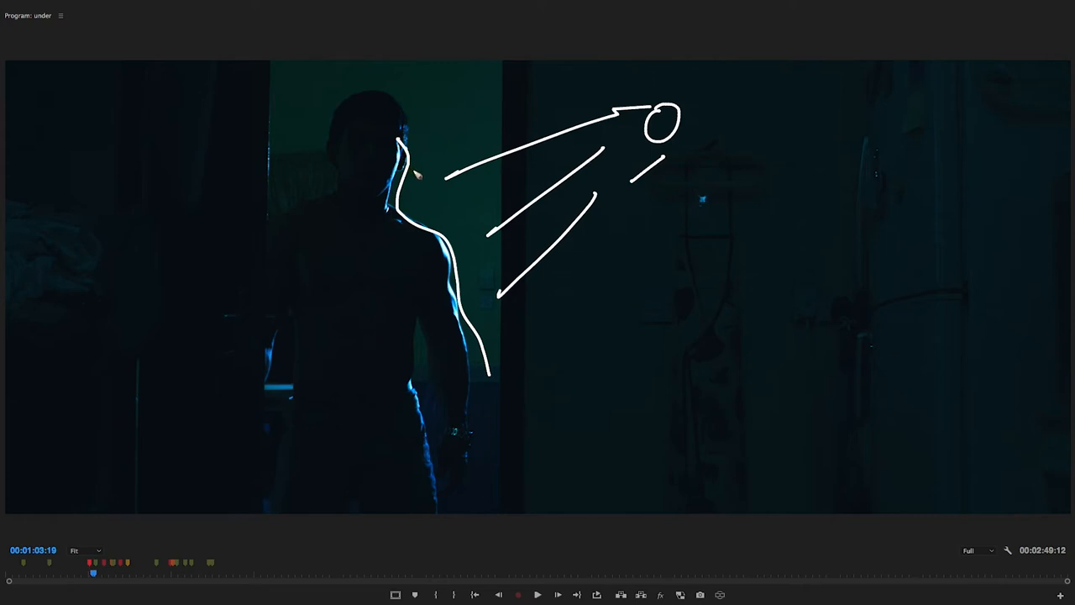
pyautogui.moveTo(538, 168)
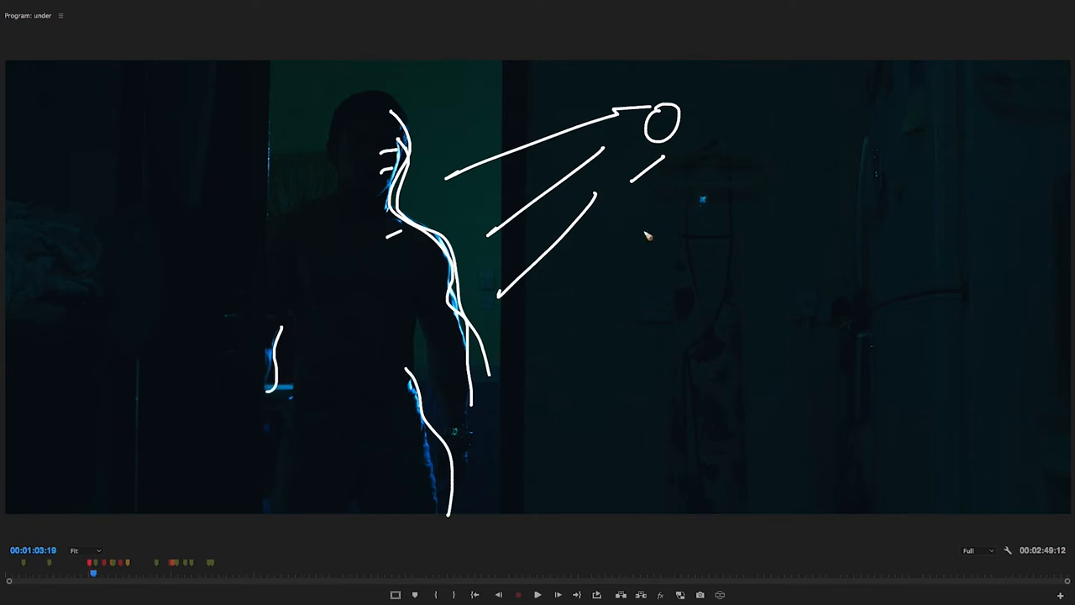
pyautogui.moveTo(703, 173)
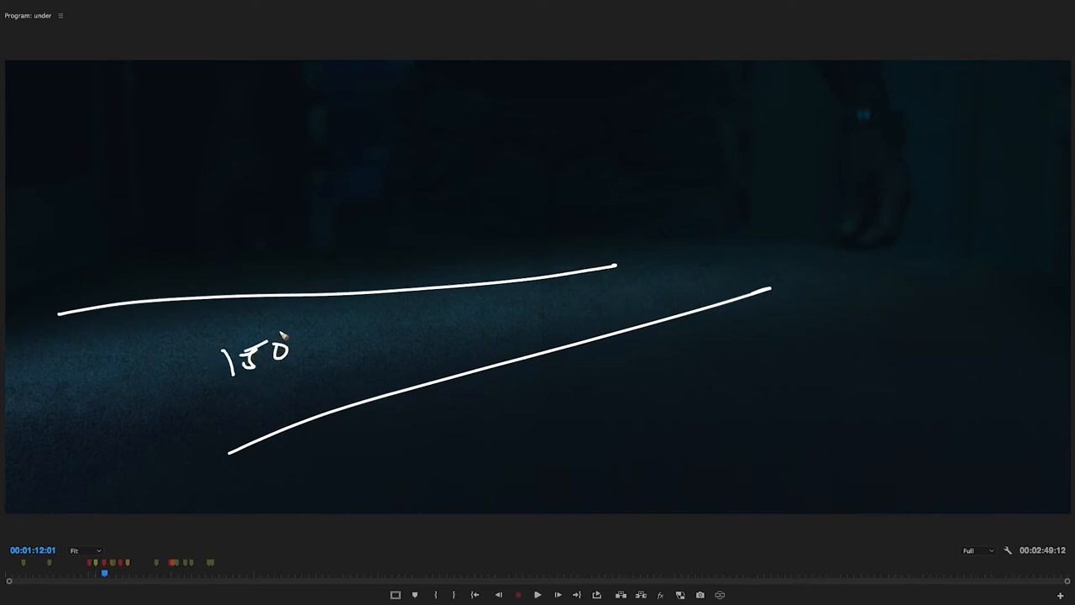
# - Draw a long line spreading across the dark floor
pyautogui.moveTo(294, 340); pyautogui.dragTo(328, 357)
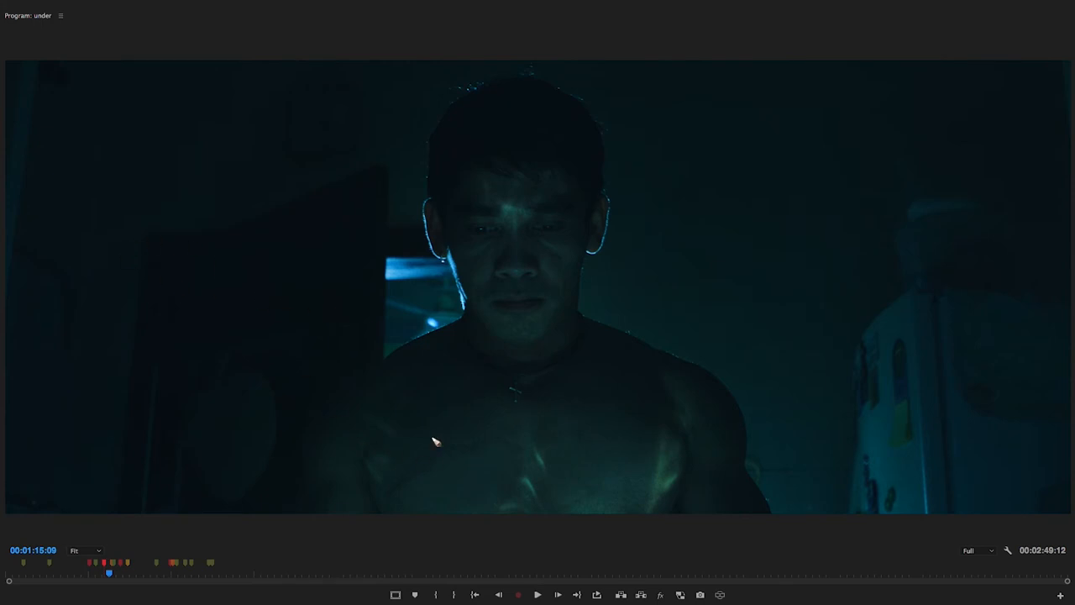
# - Mark light rising from below the man and trace the lit edge of his cheek
pyautogui.moveTo(60, 228); pyautogui.dragTo(437, 445)
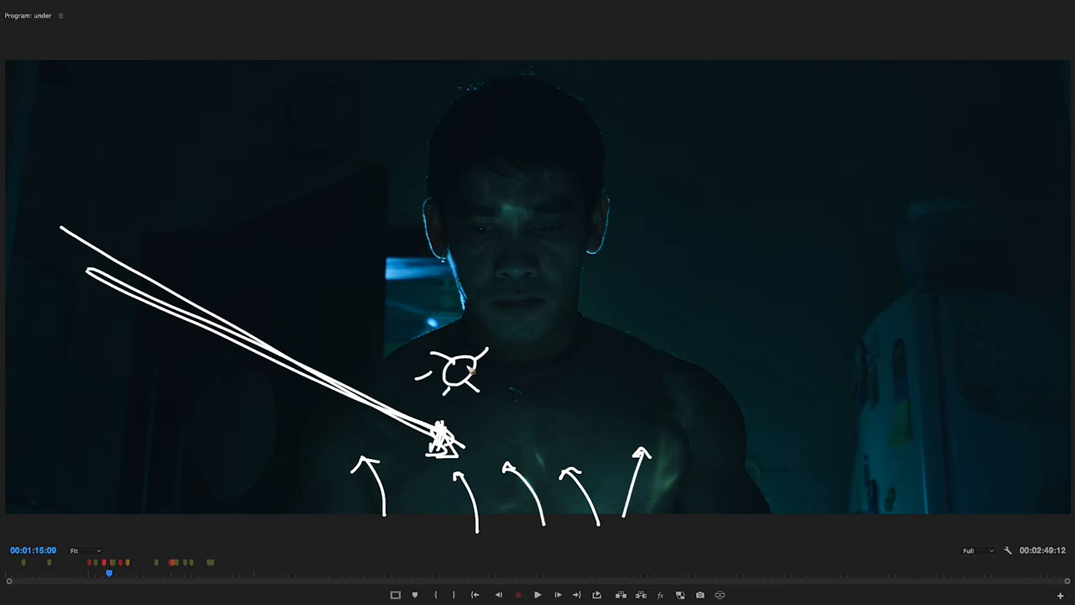
pyautogui.moveTo(496, 269)
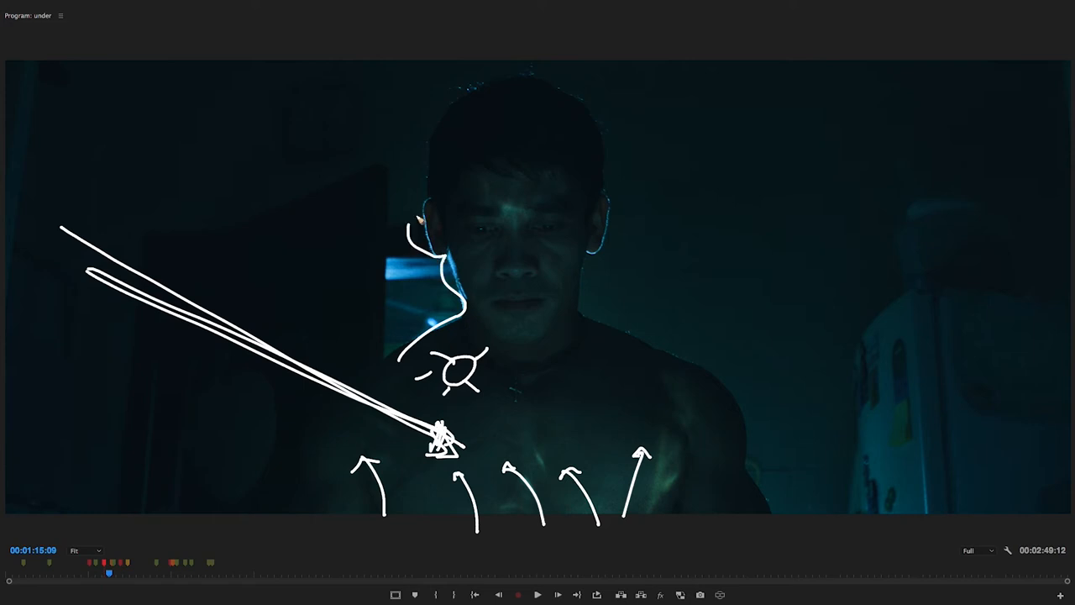
pyautogui.moveTo(412, 222); pyautogui.dragTo(731, 403)
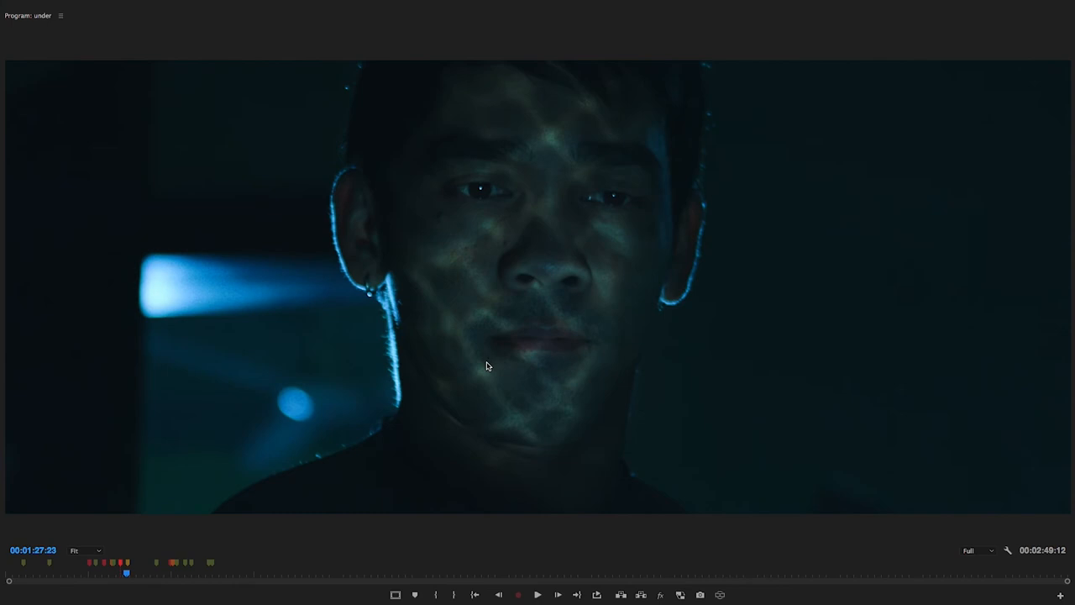
pyautogui.moveTo(721, 355)
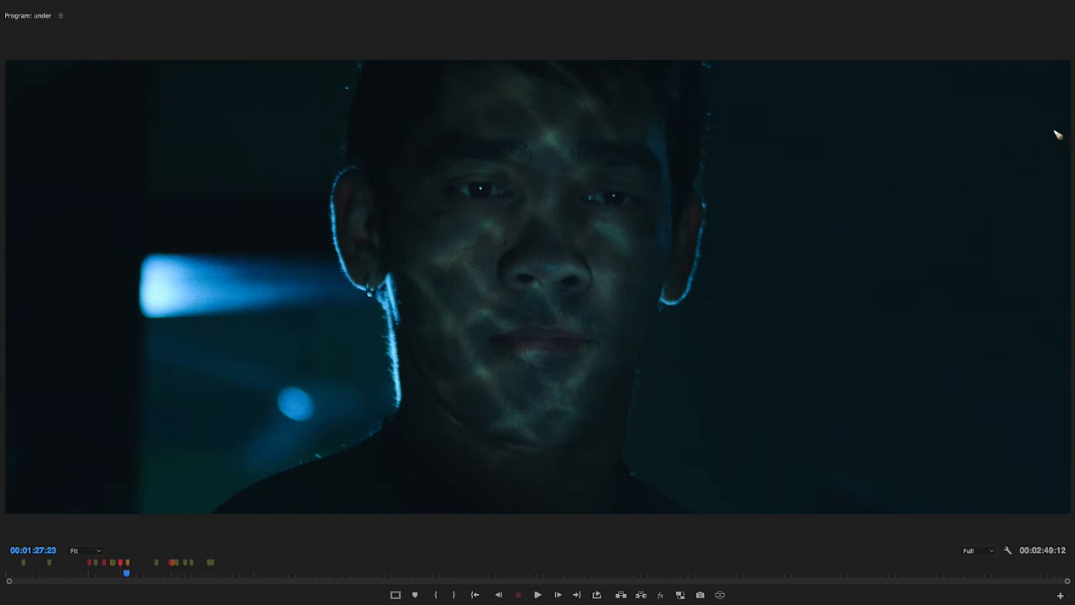
# - Sketch a top-right light with rays onto the face, then a light line across the knives
pyautogui.moveTo(966, 91); pyautogui.dragTo(1045, 130)
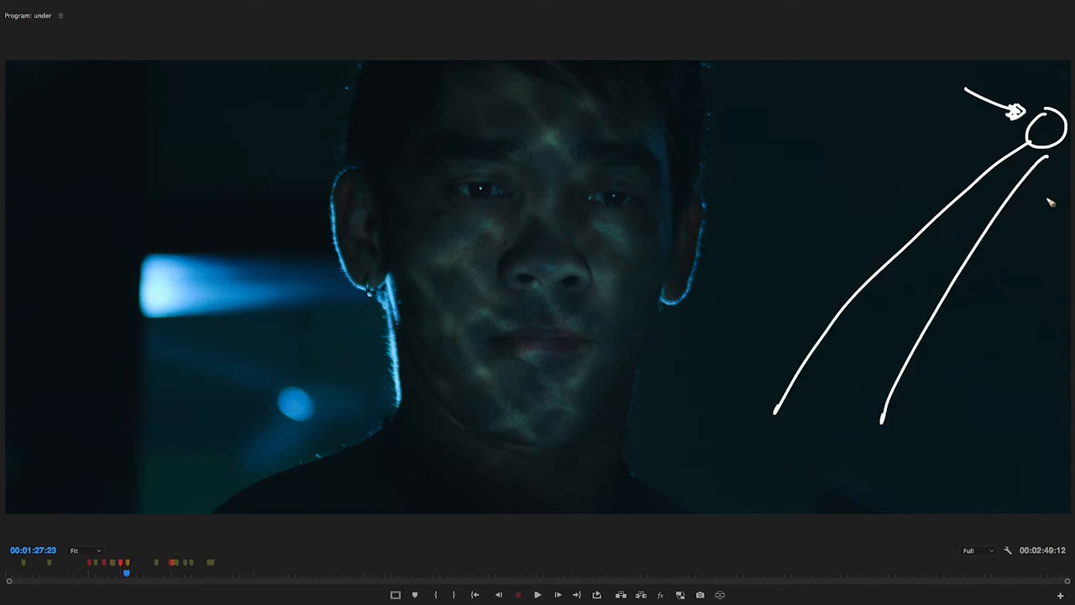
pyautogui.moveTo(1042, 155); pyautogui.dragTo(852, 399)
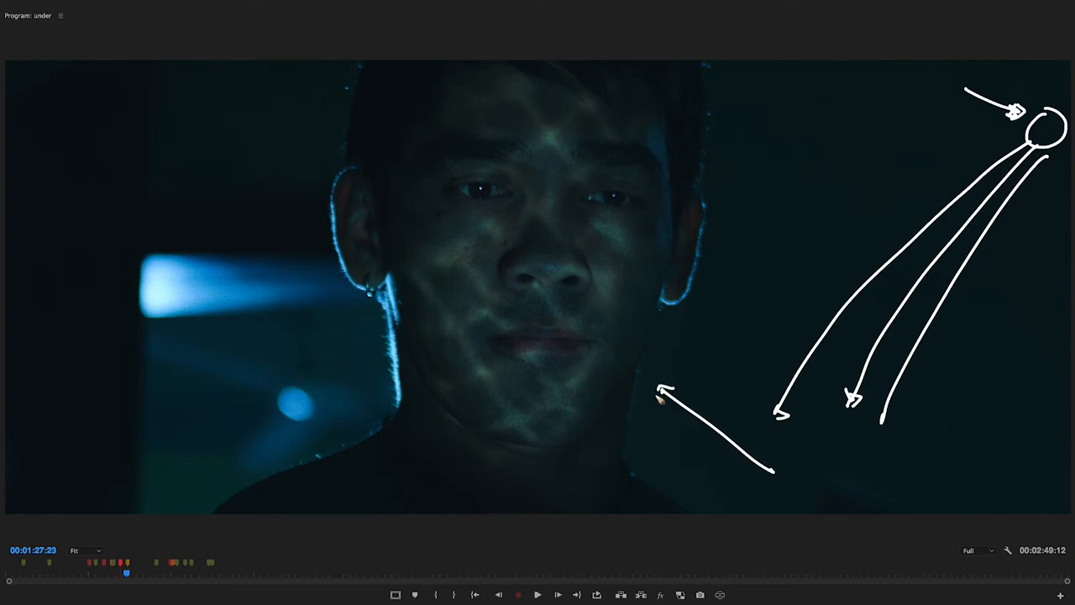
pyautogui.moveTo(458, 252); pyautogui.dragTo(521, 299)
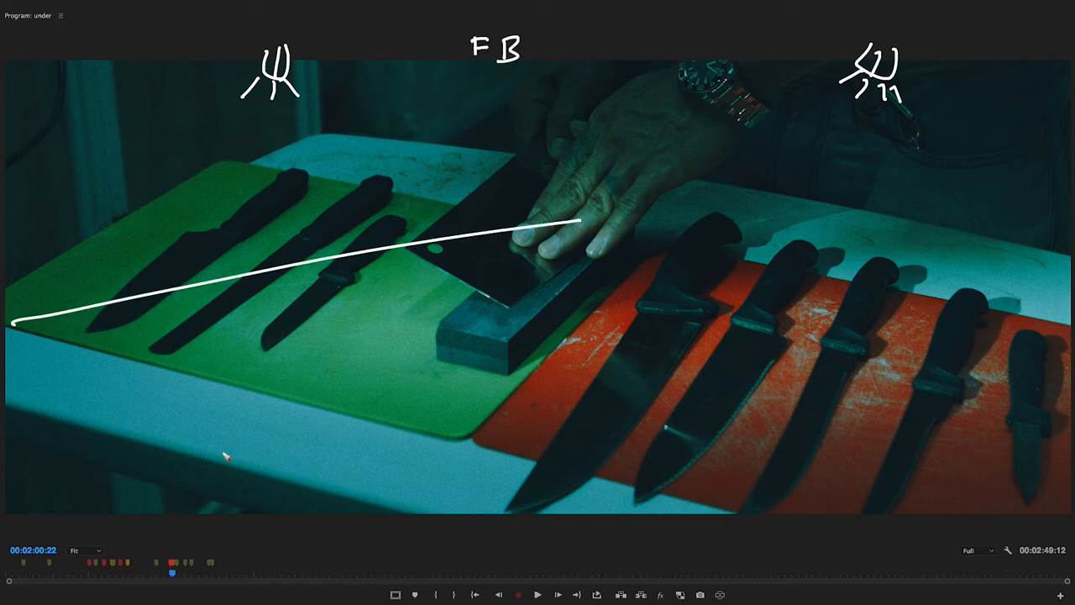
pyautogui.moveTo(164, 529); pyautogui.dragTo(760, 326)
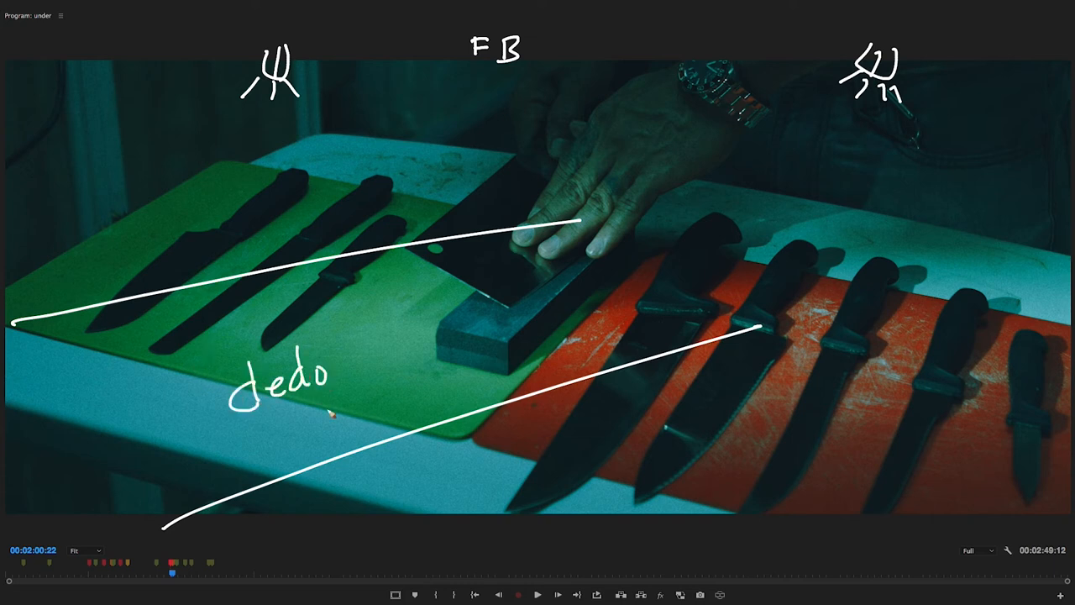
pyautogui.moveTo(204, 171)
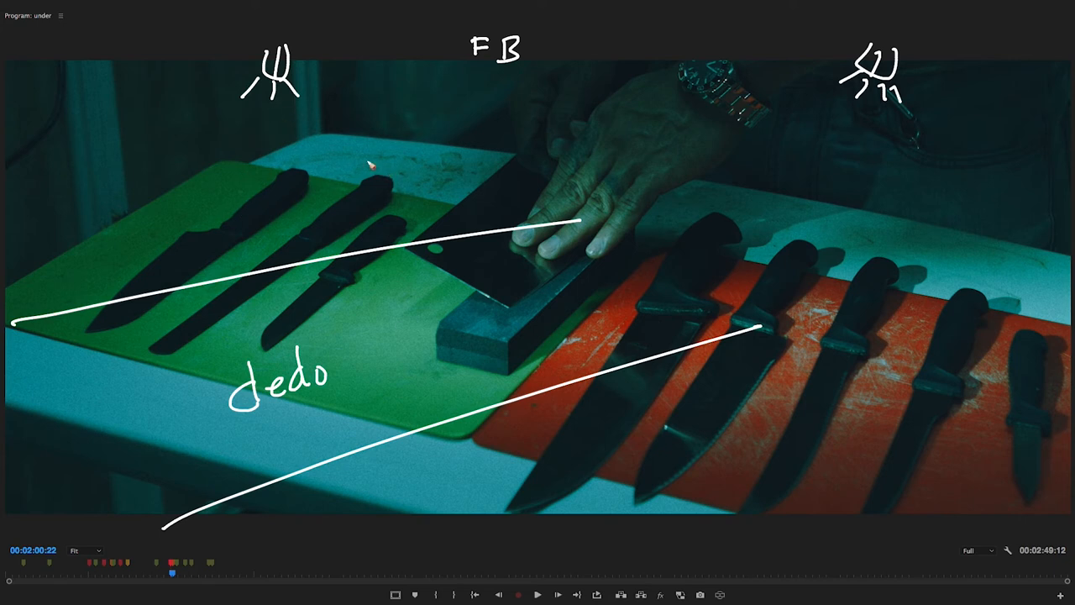
pyautogui.moveTo(955, 261)
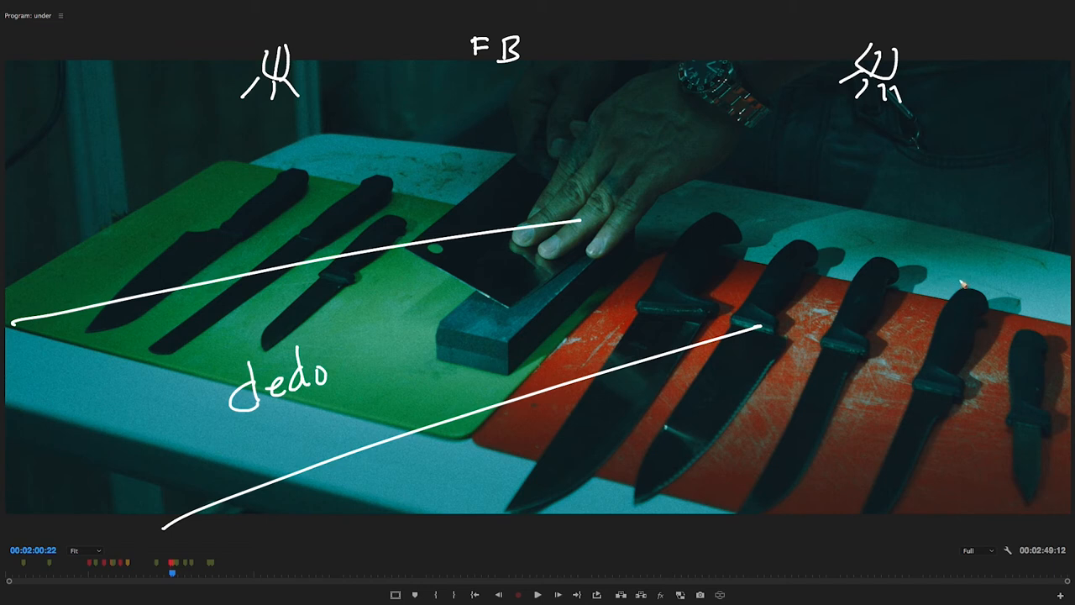
pyautogui.moveTo(970, 281)
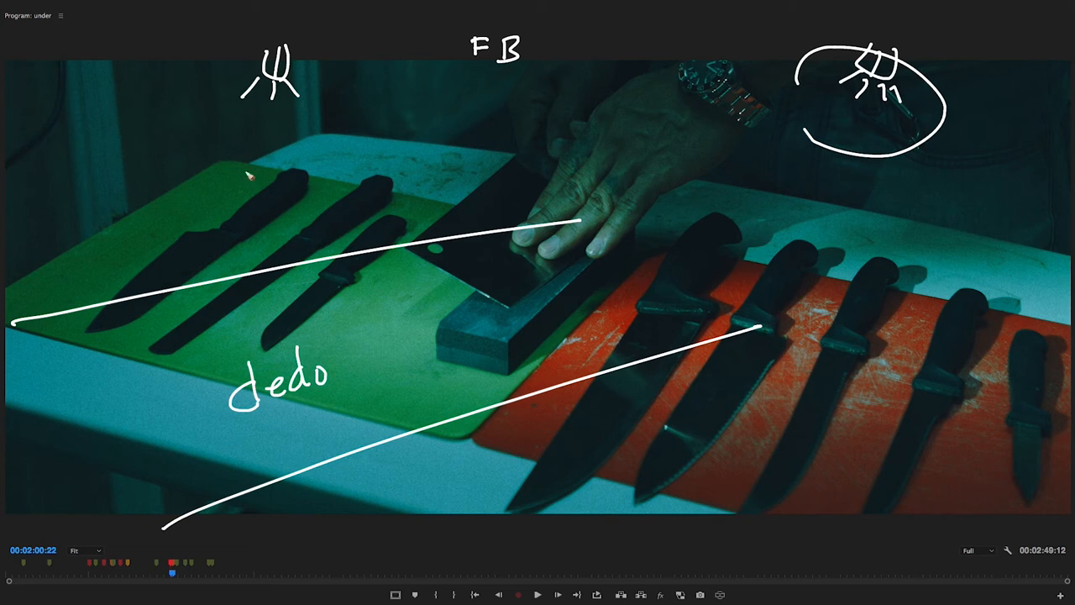
pyautogui.moveTo(459, 112)
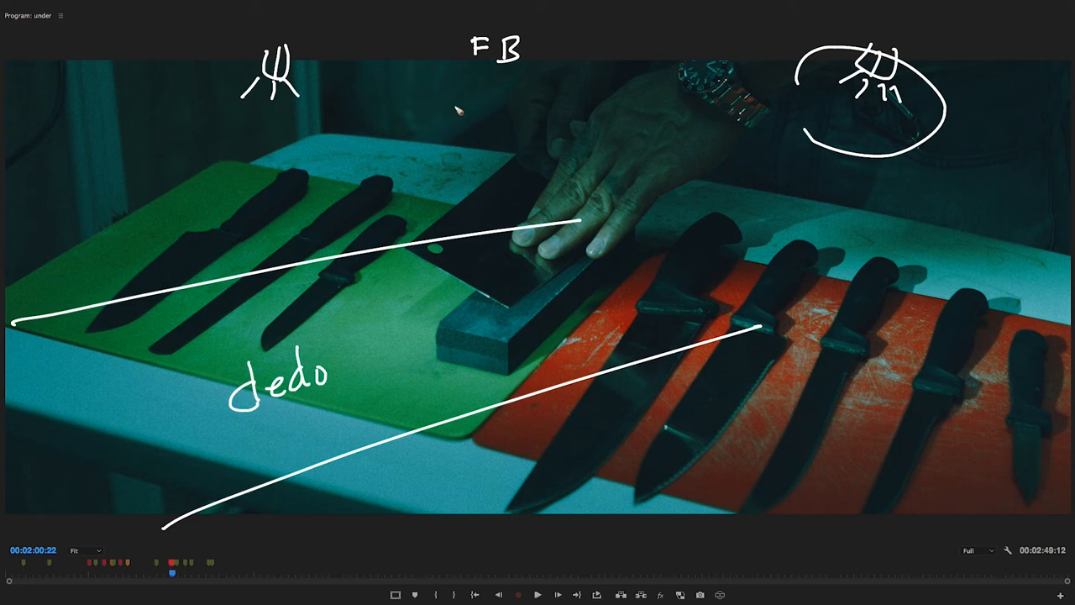
# - Draw light-direction arrows on the cutting boards of the knives shot
pyautogui.moveTo(243, 141); pyautogui.dragTo(315, 131)
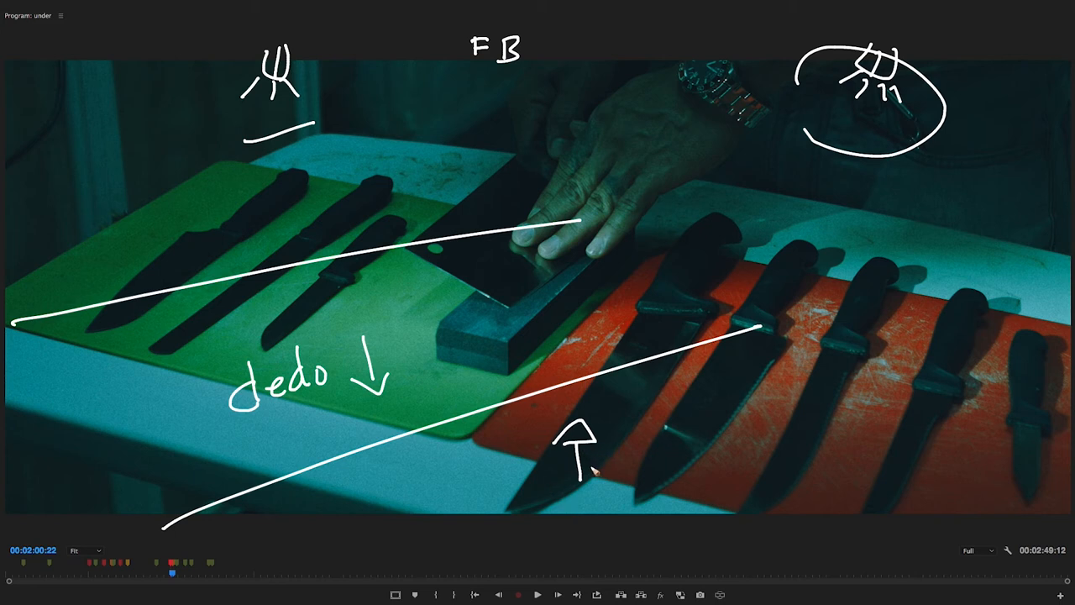
pyautogui.moveTo(607, 498)
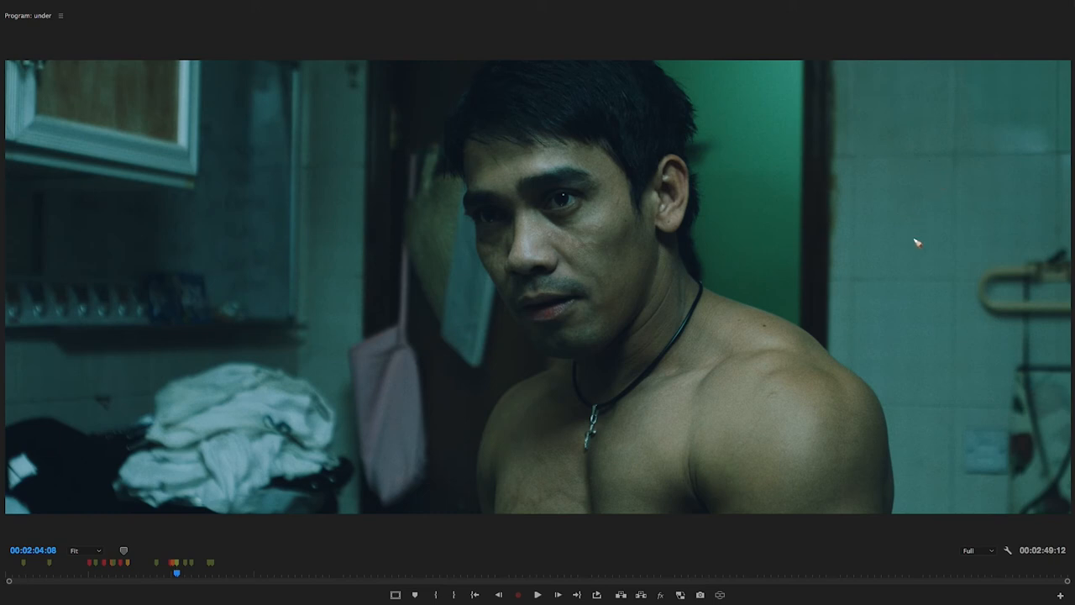
# - Sketch light sources around the shirtless man, then clear the frame
pyautogui.moveTo(915, 83); pyautogui.dragTo(919, 245)
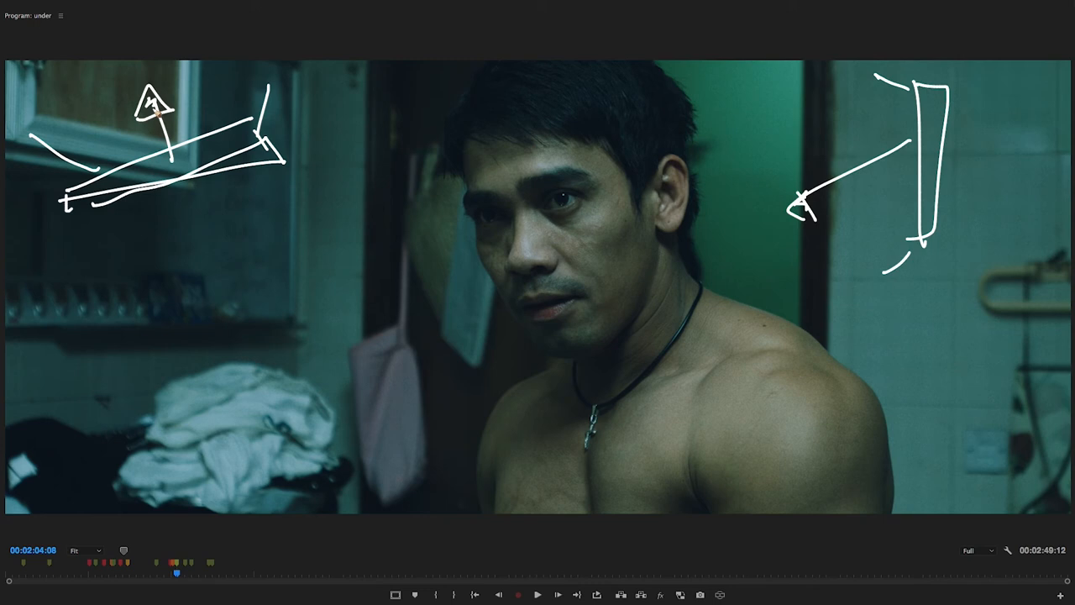
pyautogui.moveTo(328, 71); pyautogui.dragTo(352, 126)
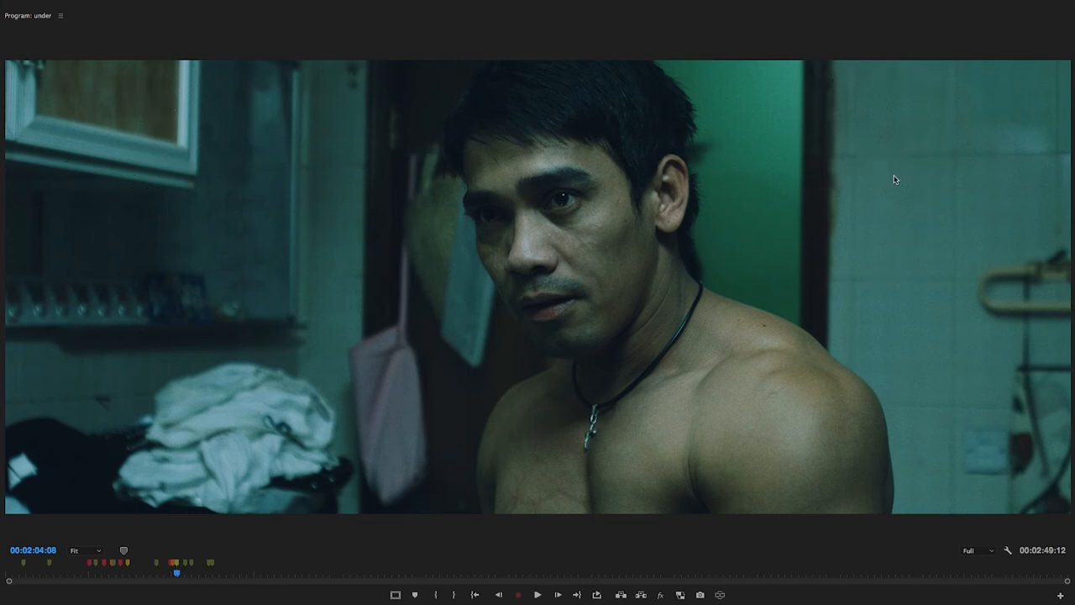
# - Sketch a figure and hatched light on the doorway shot's tiles, then play ahead to the two-shot
pyautogui.click(538, 595)
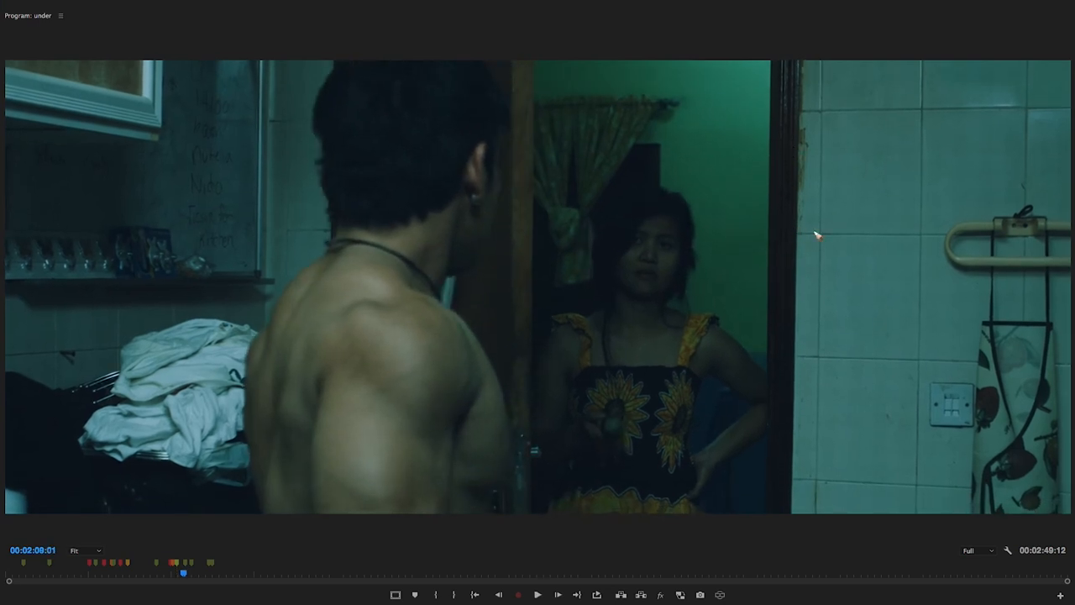
pyautogui.moveTo(818, 236); pyautogui.dragTo(928, 130)
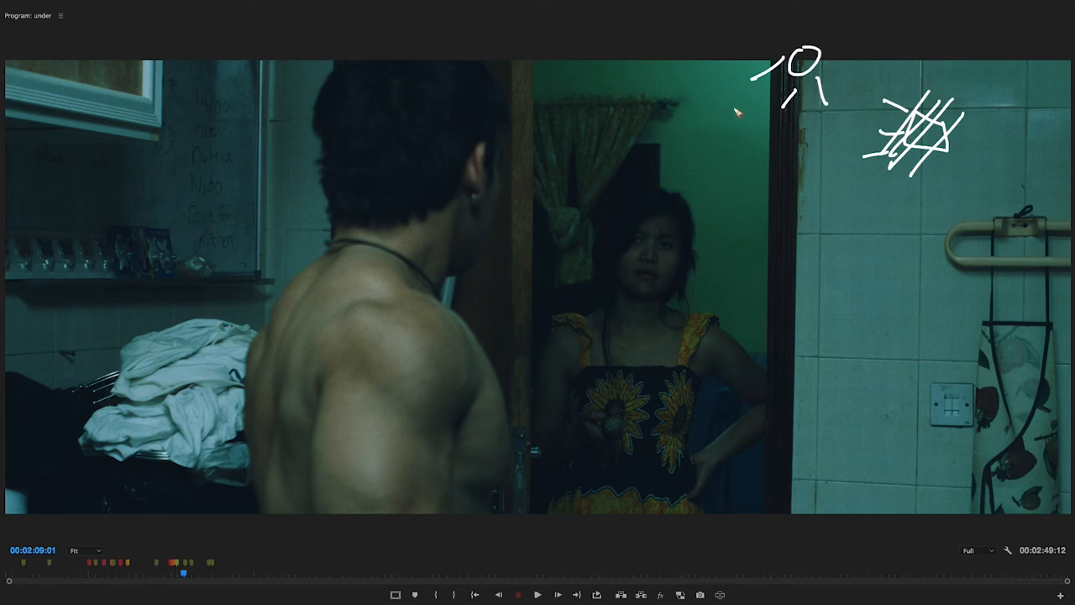
pyautogui.click(518, 595)
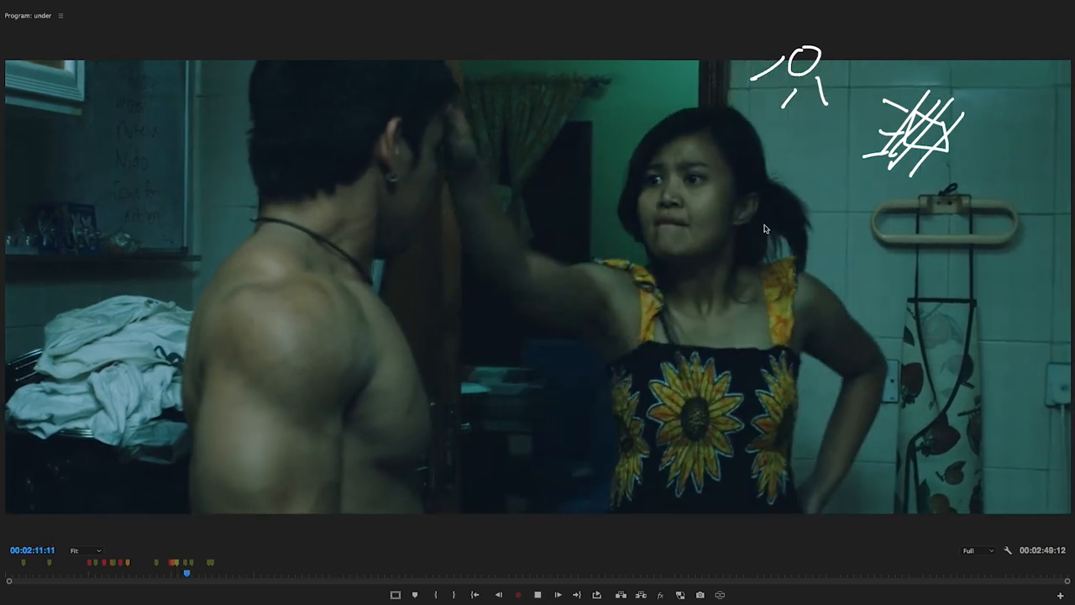
pyautogui.click(538, 595)
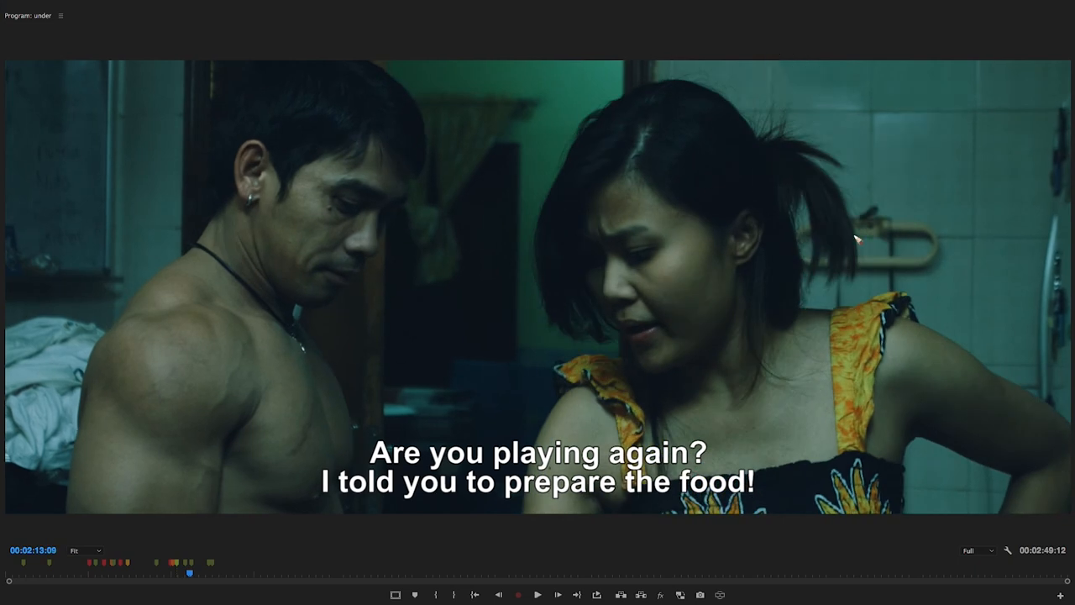
pyautogui.moveTo(639, 83)
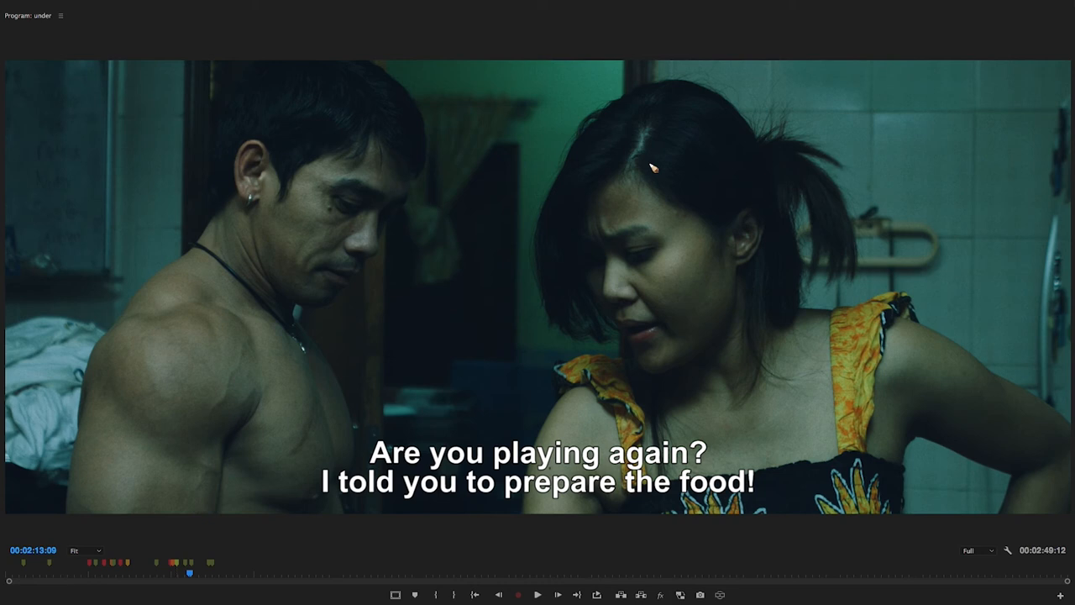
pyautogui.moveTo(643, 80)
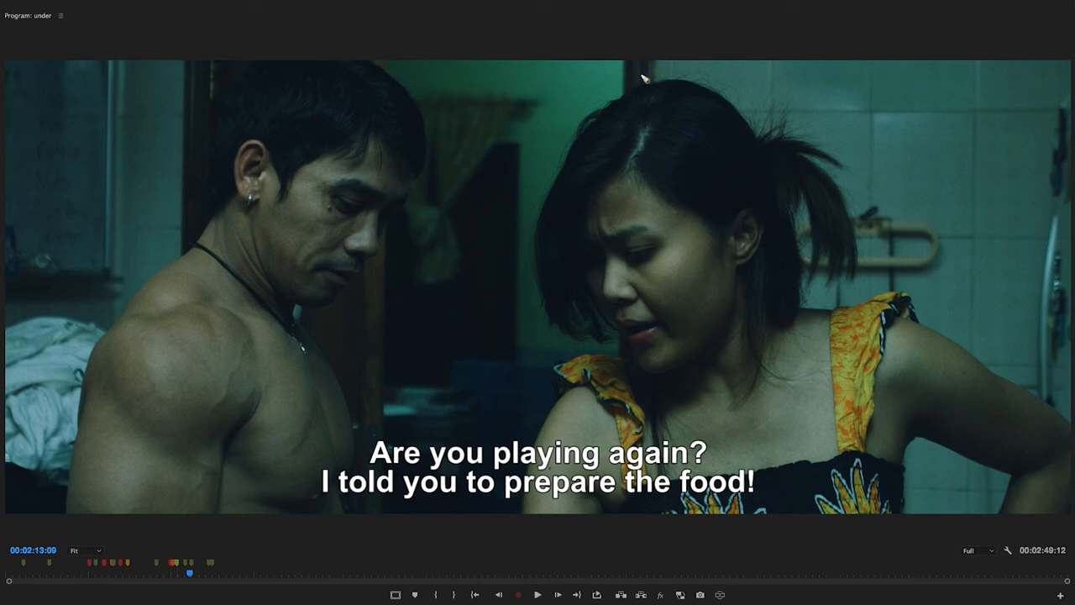
pyautogui.moveTo(565, 215)
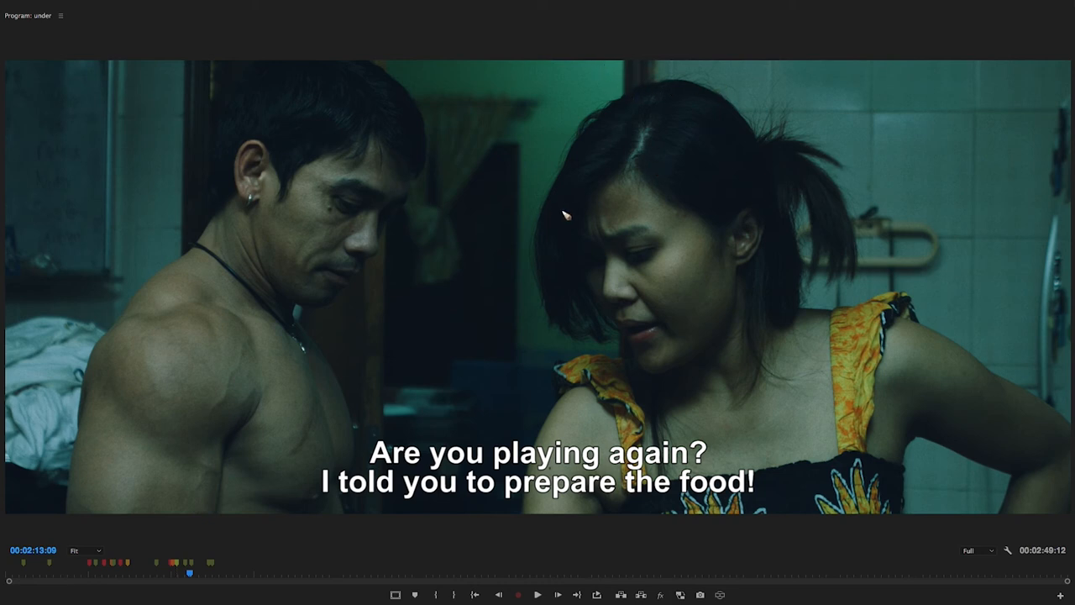
pyautogui.moveTo(567, 212)
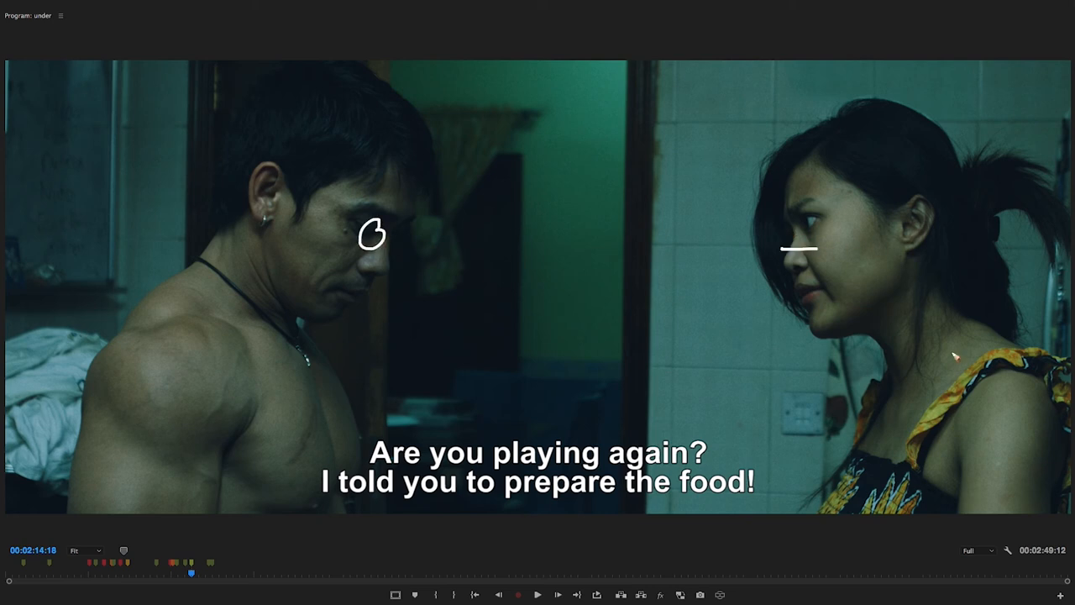
pyautogui.moveTo(643, 327)
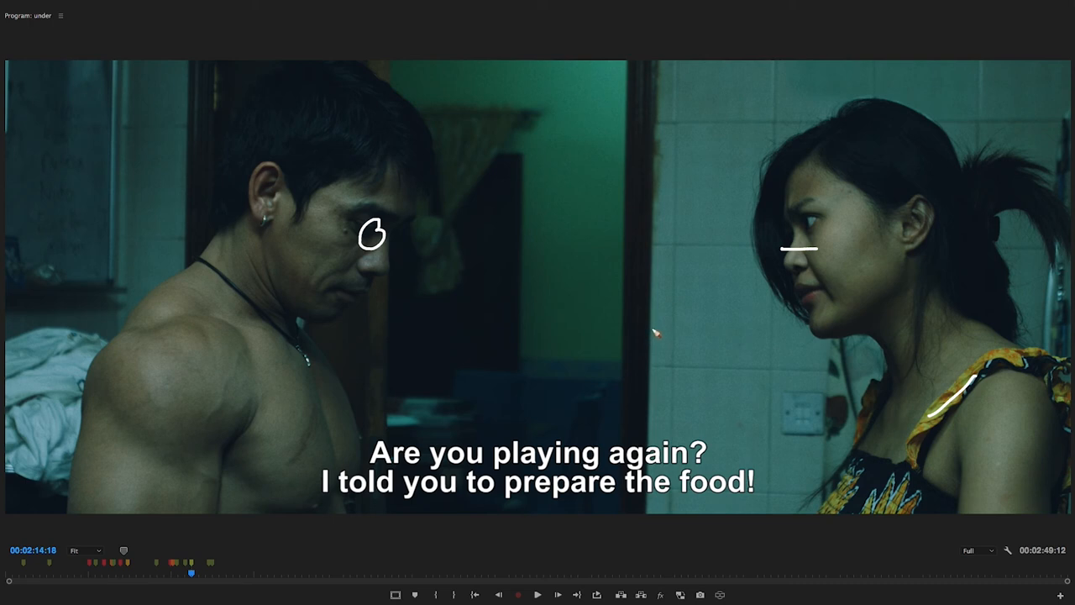
pyautogui.moveTo(477, 382)
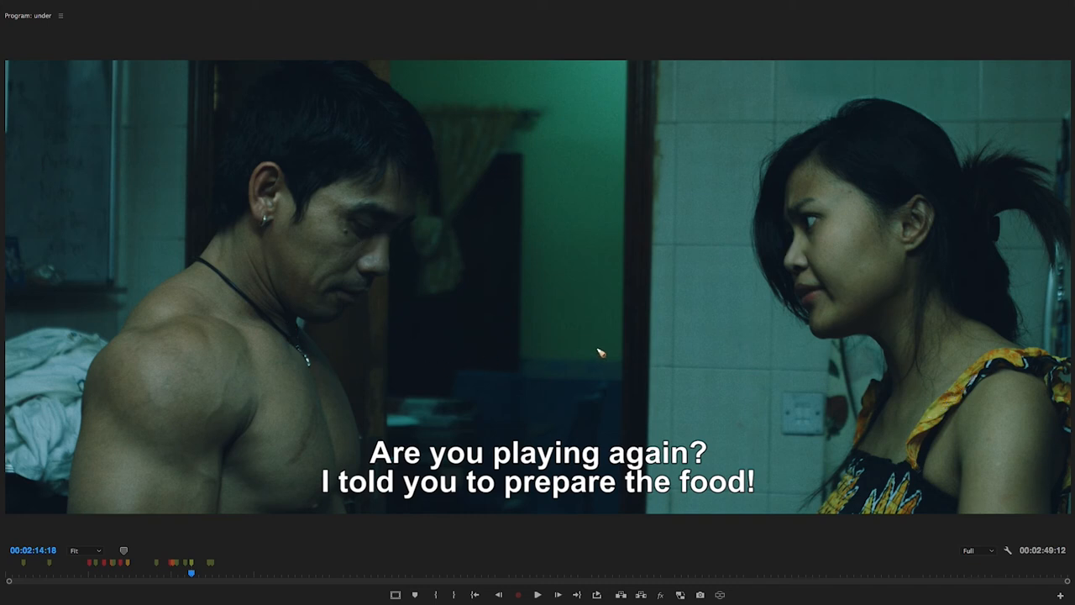
pyautogui.moveTo(718, 115)
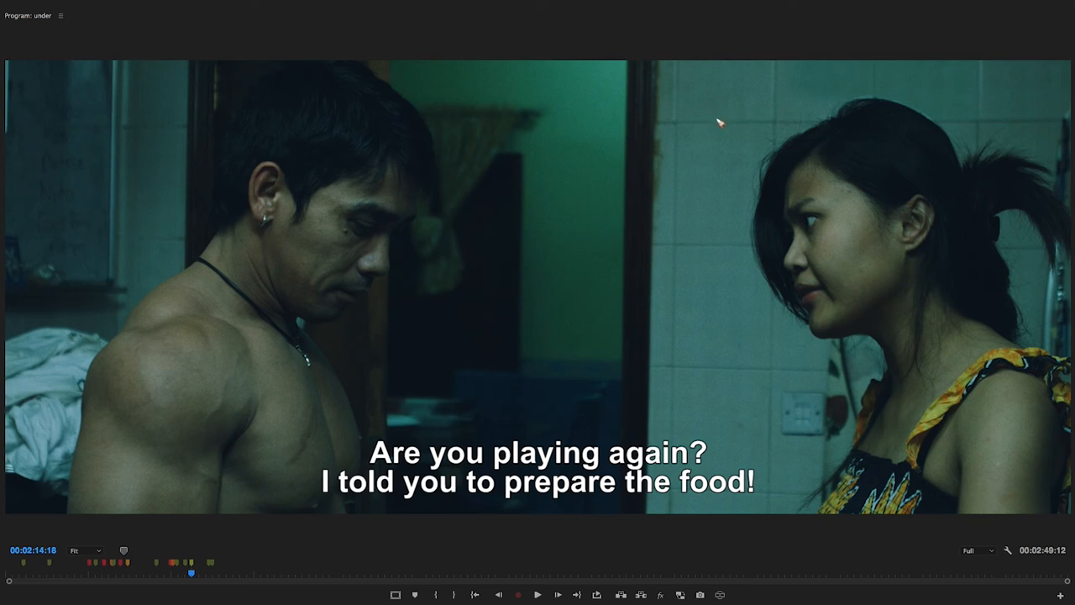
pyautogui.moveTo(723, 120)
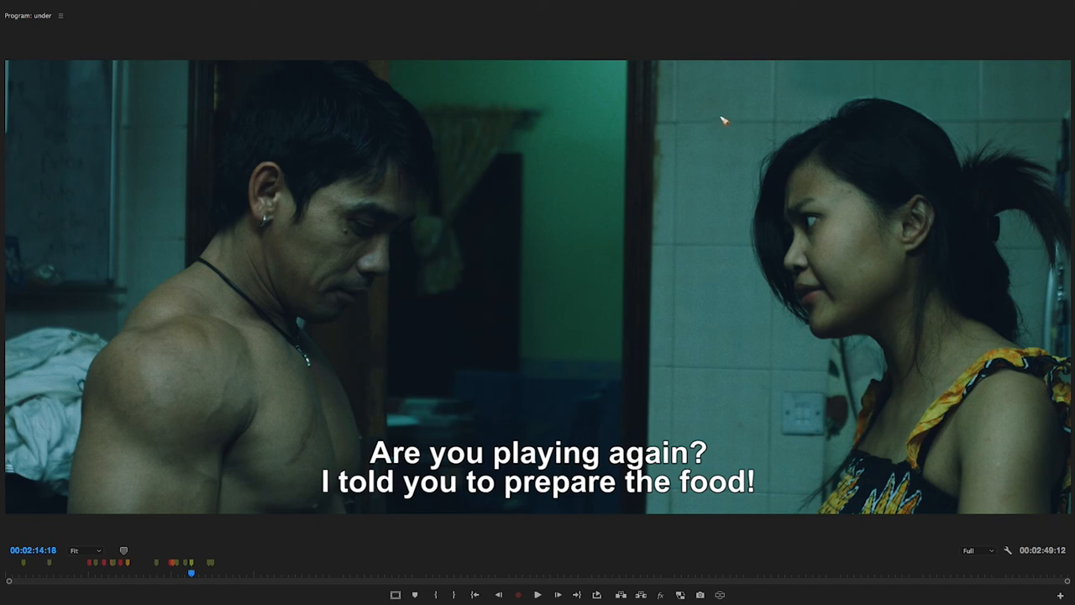
pyautogui.moveTo(728, 118)
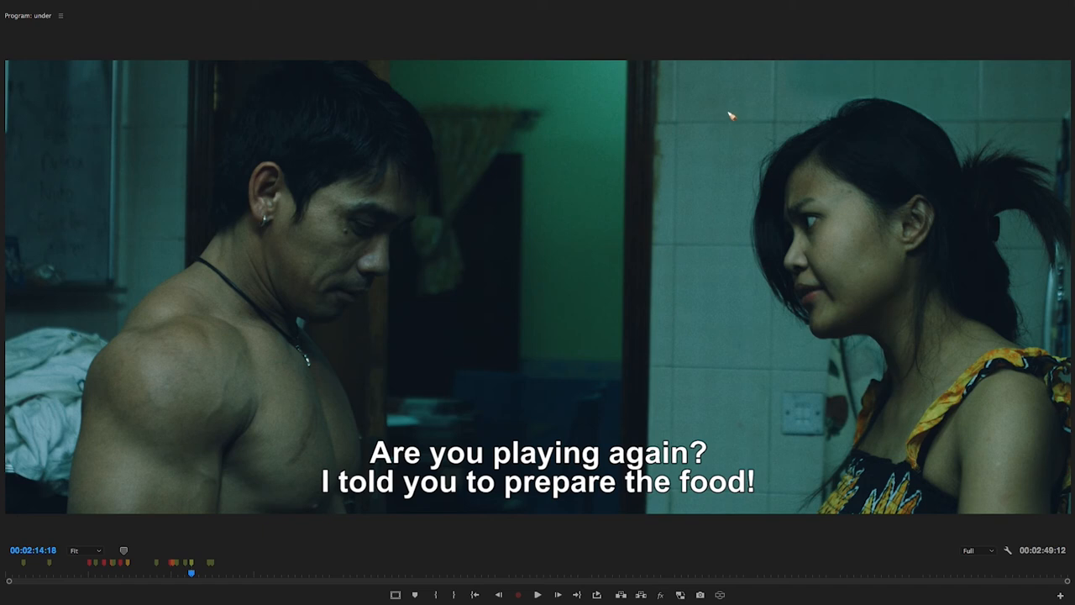
pyautogui.moveTo(736, 116)
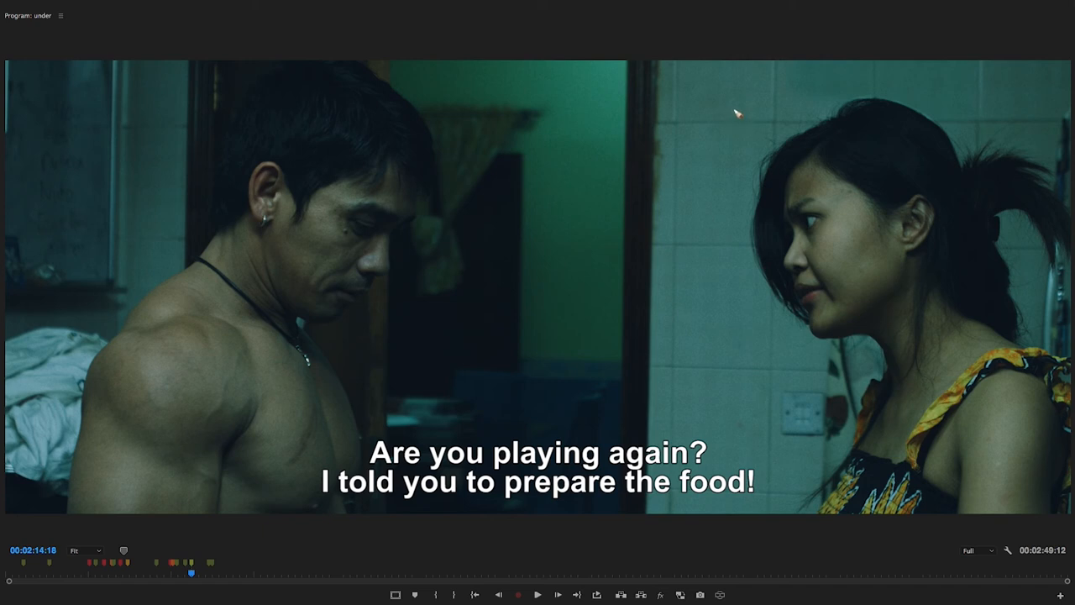
pyautogui.moveTo(610, 324)
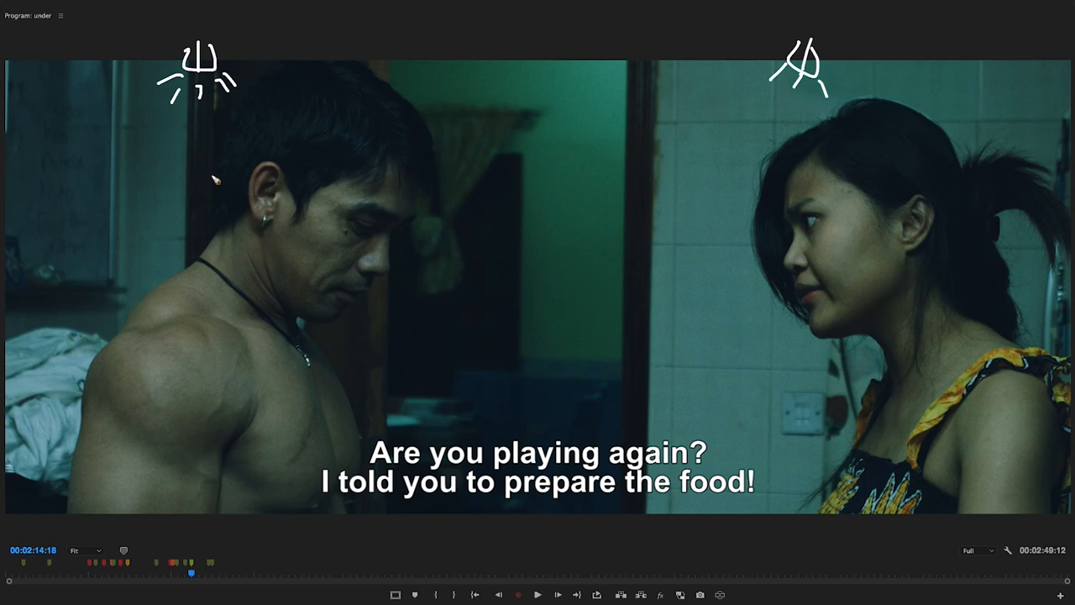
# - Sketch a rectangular light panel beside a character on the argument shot
pyautogui.moveTo(50, 206); pyautogui.dragTo(198, 193)
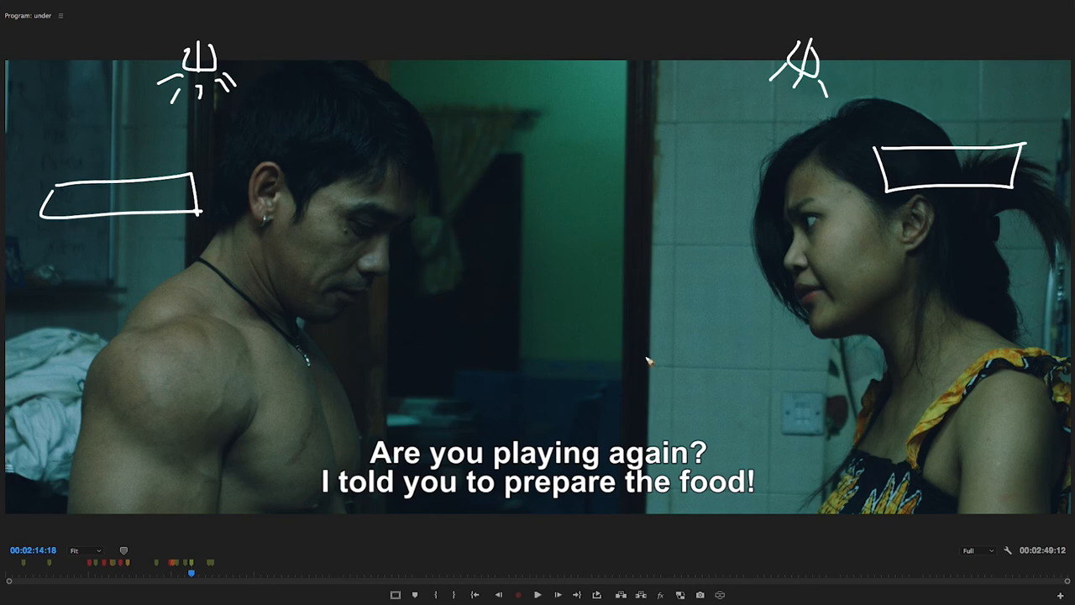
pyautogui.moveTo(656, 255)
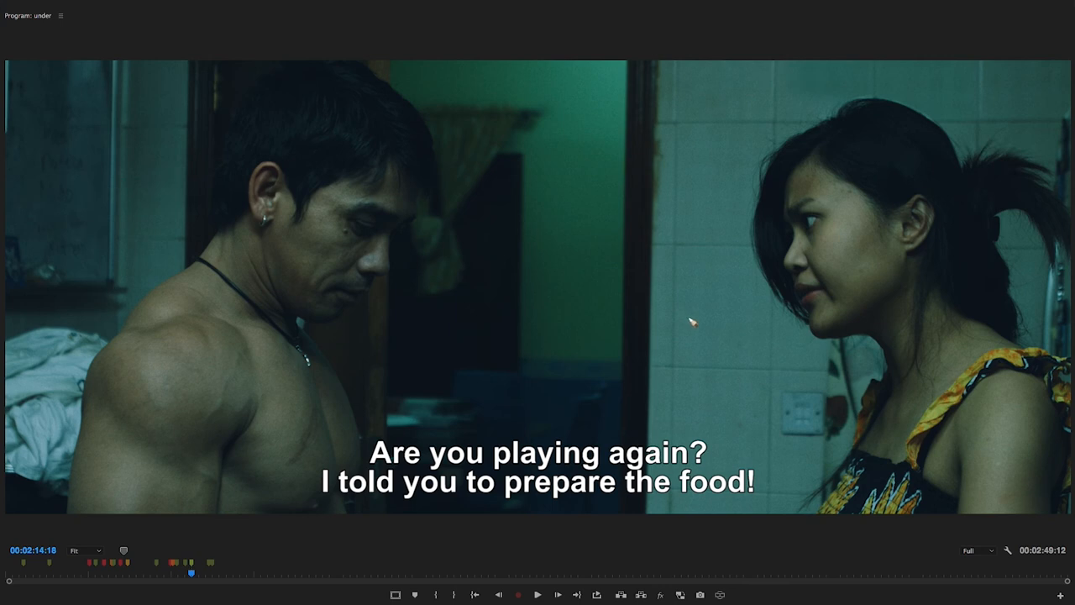
pyautogui.moveTo(792, 318)
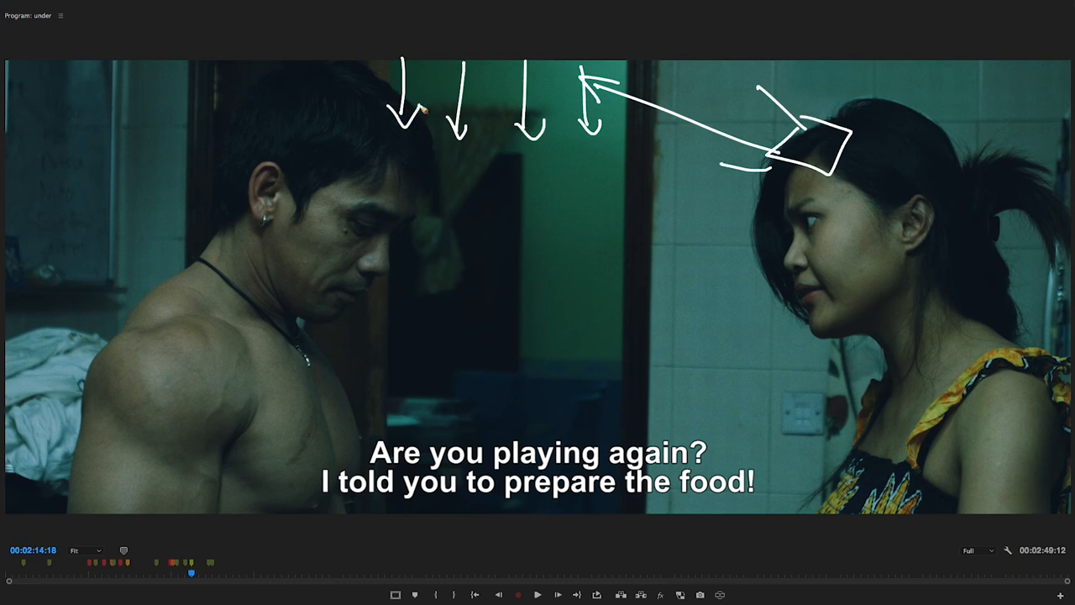
pyautogui.moveTo(735, 116)
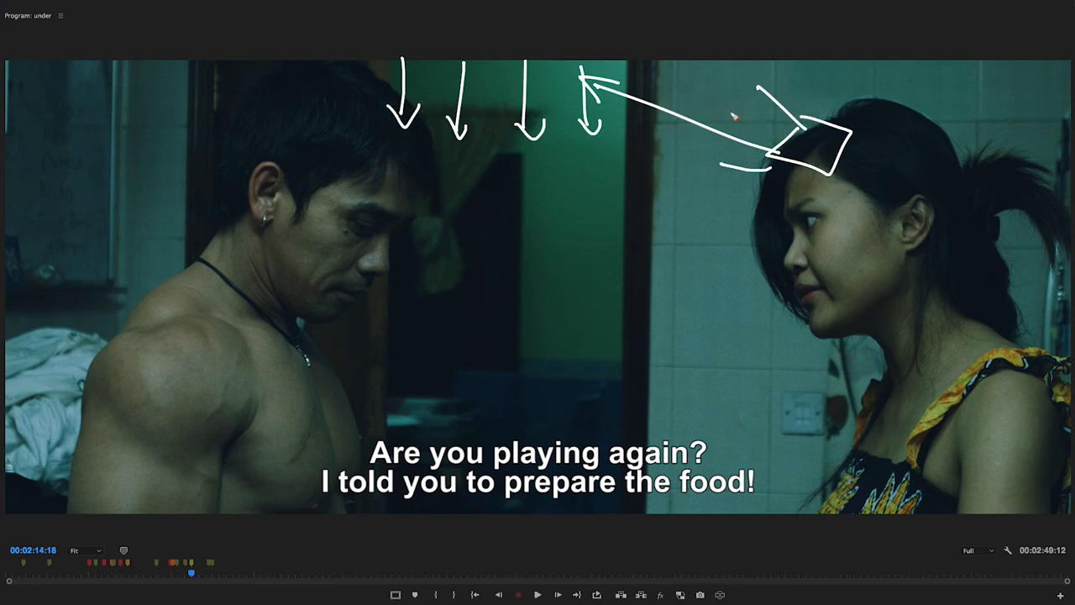
# - Draw a tall panel beside the woman, a ray across her face, and downward arrows
pyautogui.moveTo(701, 151); pyautogui.dragTo(730, 345)
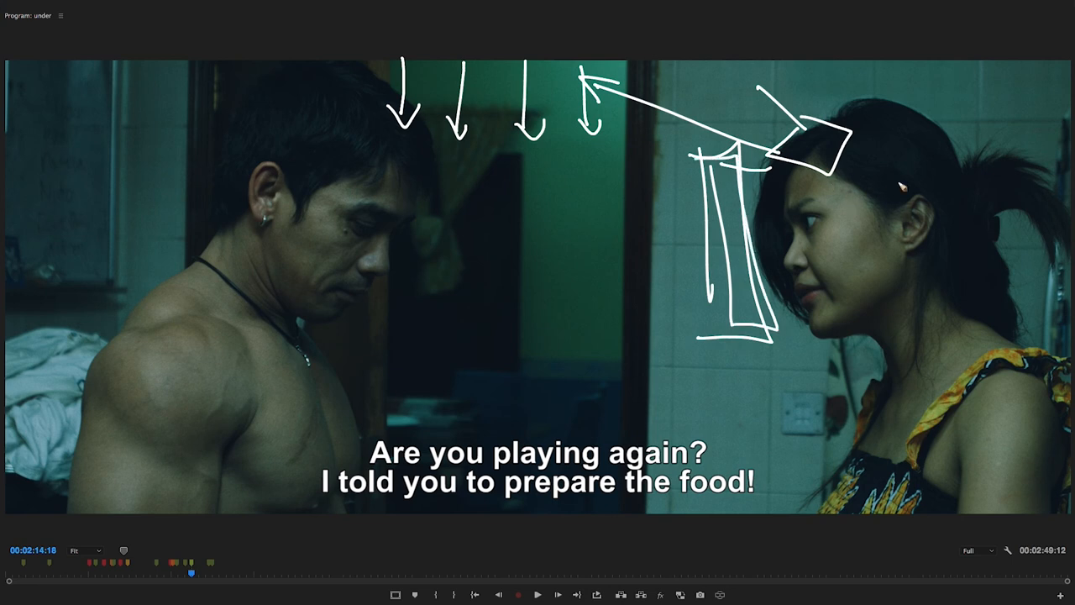
pyautogui.moveTo(765, 208); pyautogui.dragTo(933, 168)
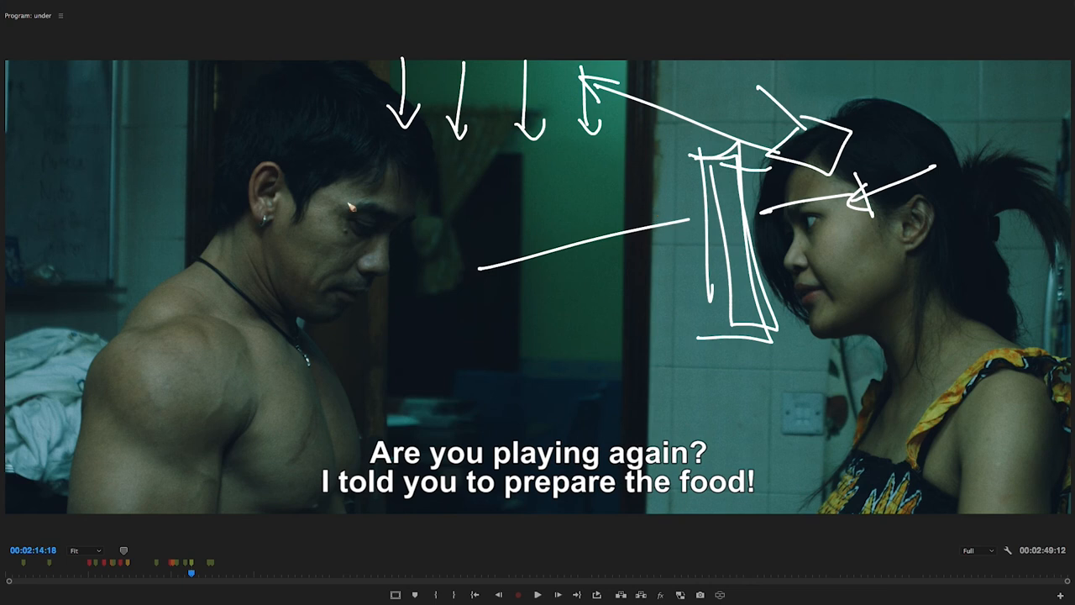
pyautogui.moveTo(155, 184)
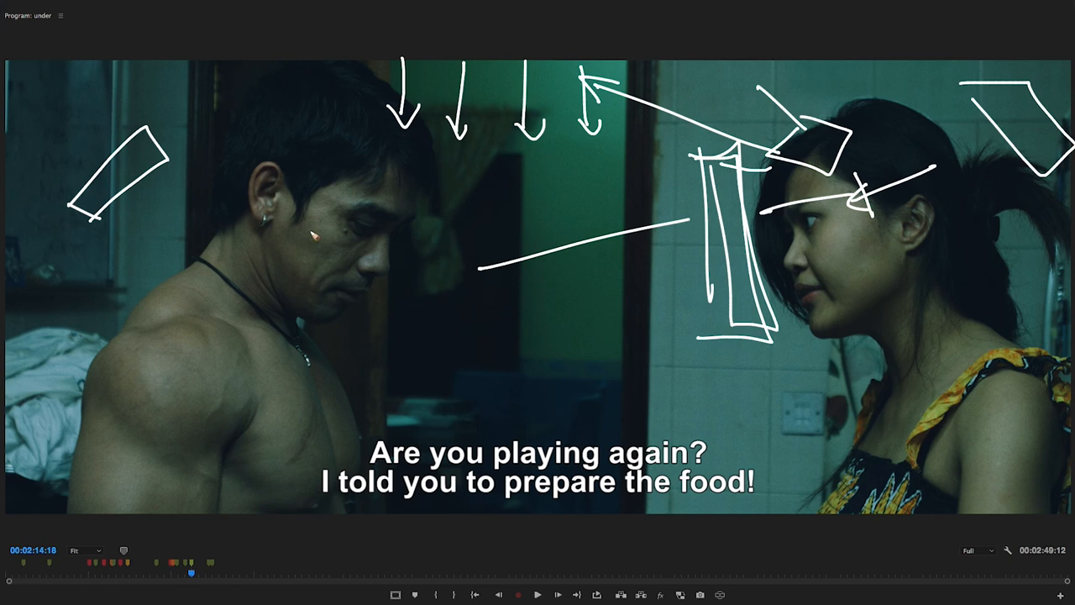
pyautogui.moveTo(124, 136)
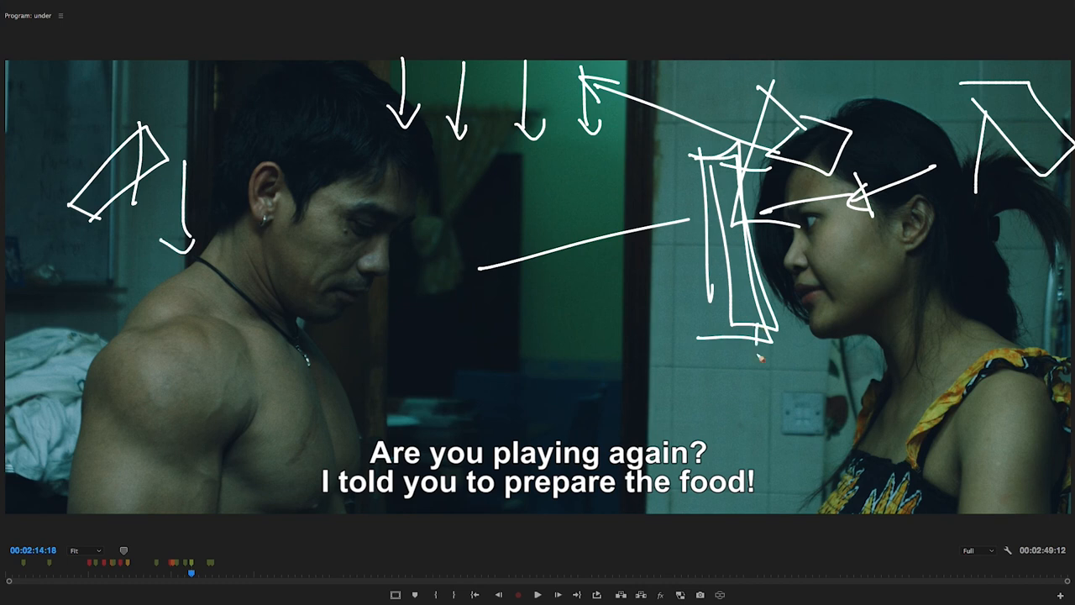
pyautogui.moveTo(760, 340); pyautogui.dragTo(760, 374)
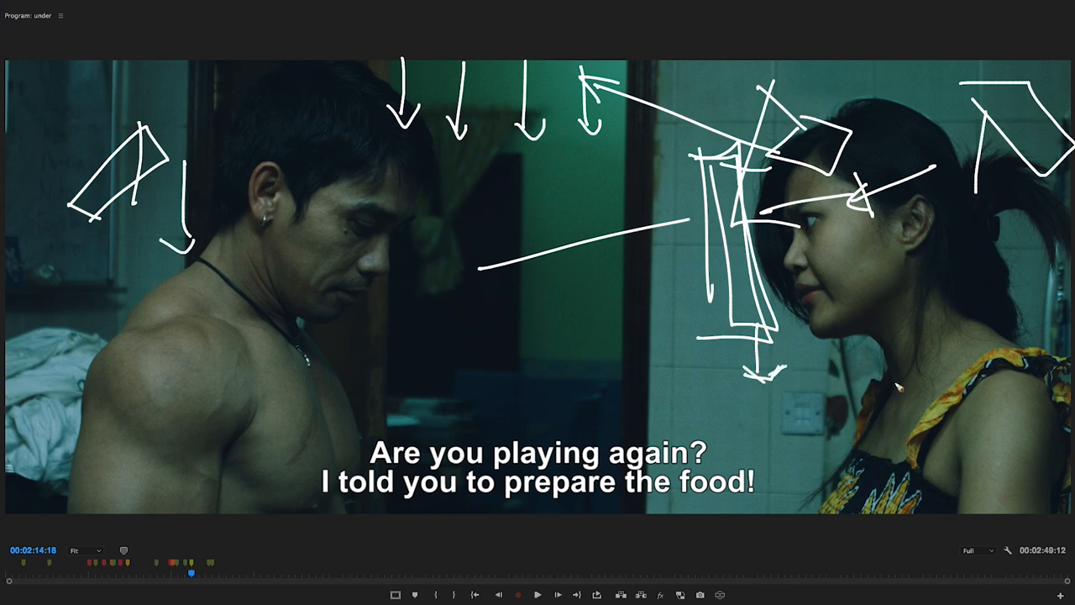
pyautogui.moveTo(895, 352); pyautogui.dragTo(902, 411)
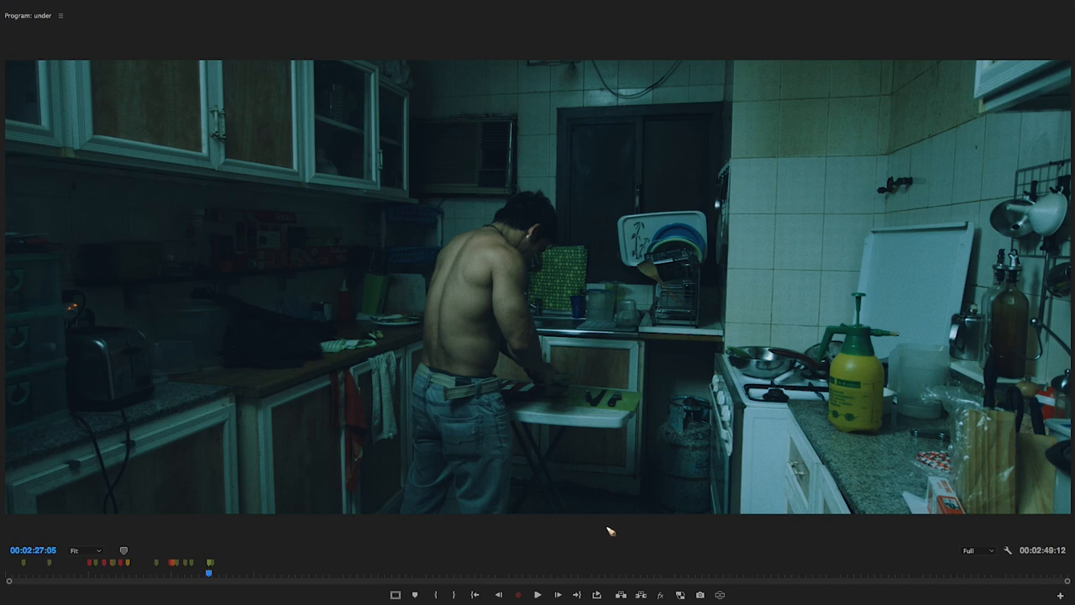
pyautogui.moveTo(542, 289)
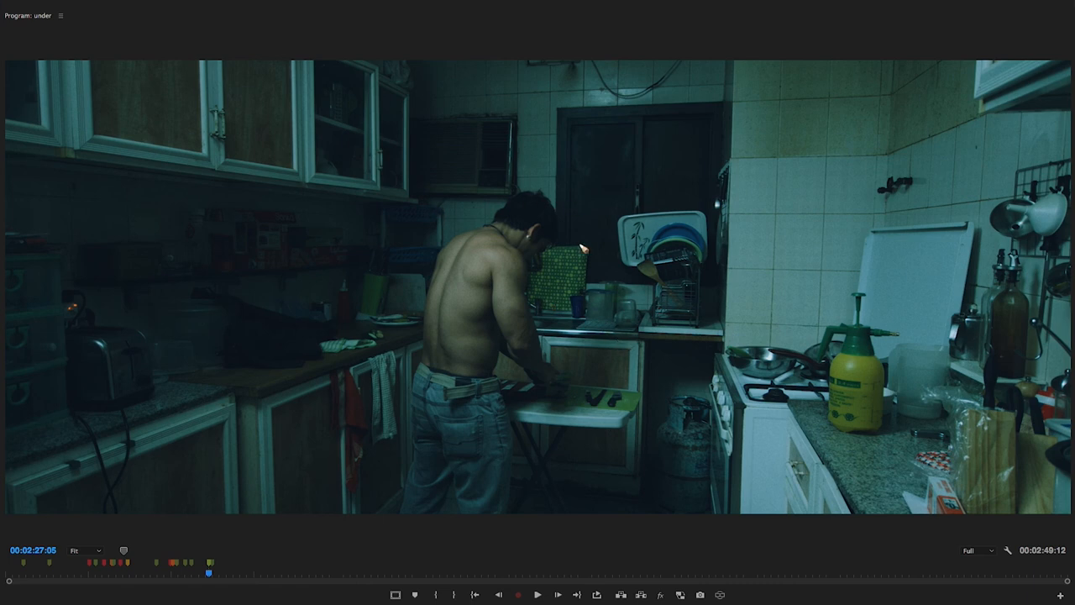
# - Sketch a zigzag light mark over the left kitchen counter
pyautogui.moveTo(142, 227); pyautogui.dragTo(235, 298)
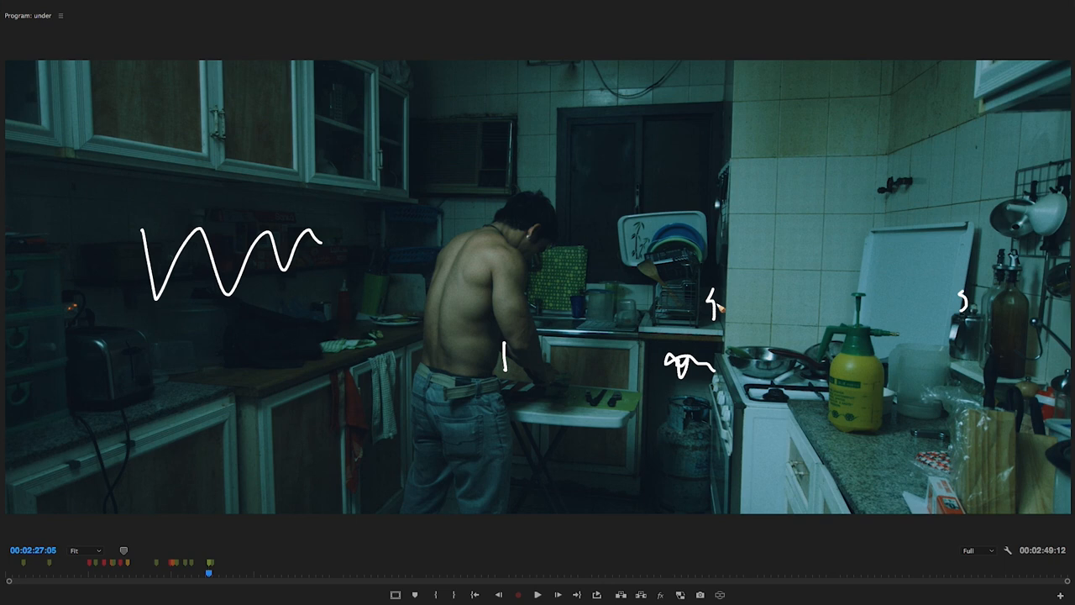
pyautogui.moveTo(126, 459)
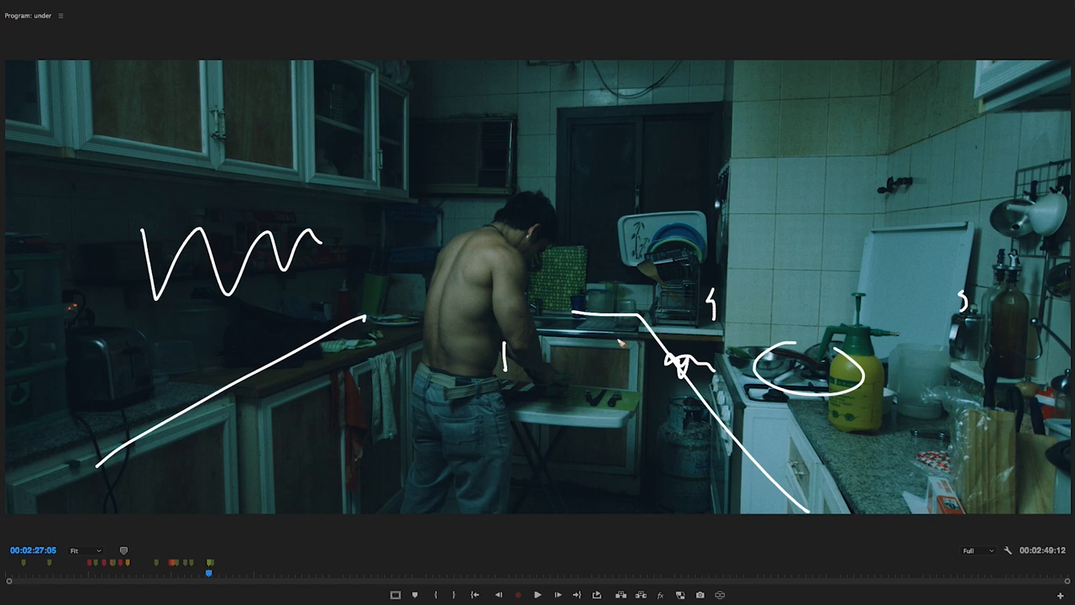
pyautogui.moveTo(657, 376)
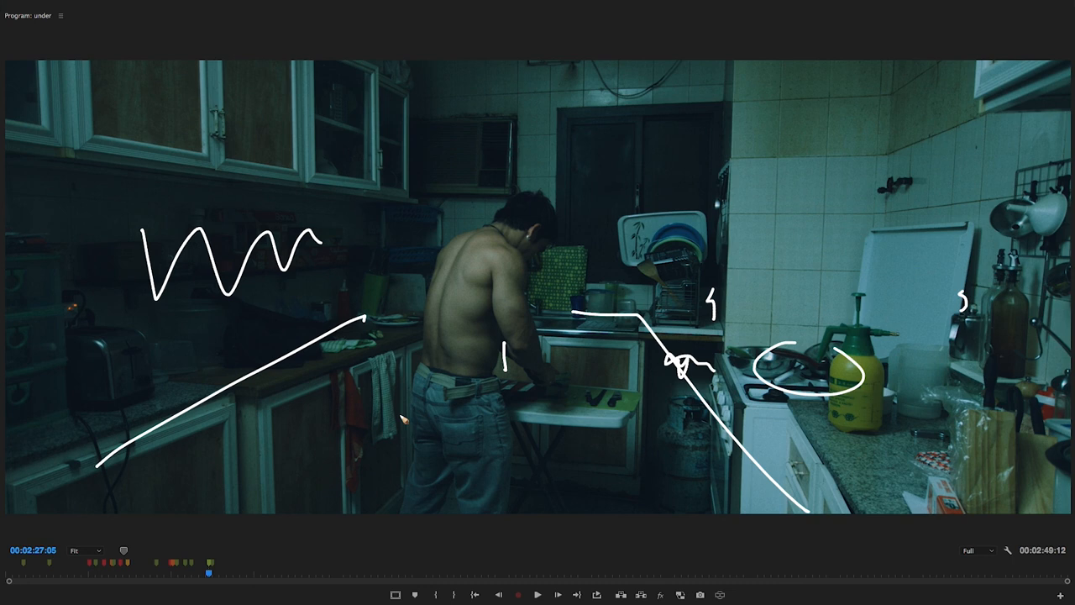
pyautogui.moveTo(616, 212)
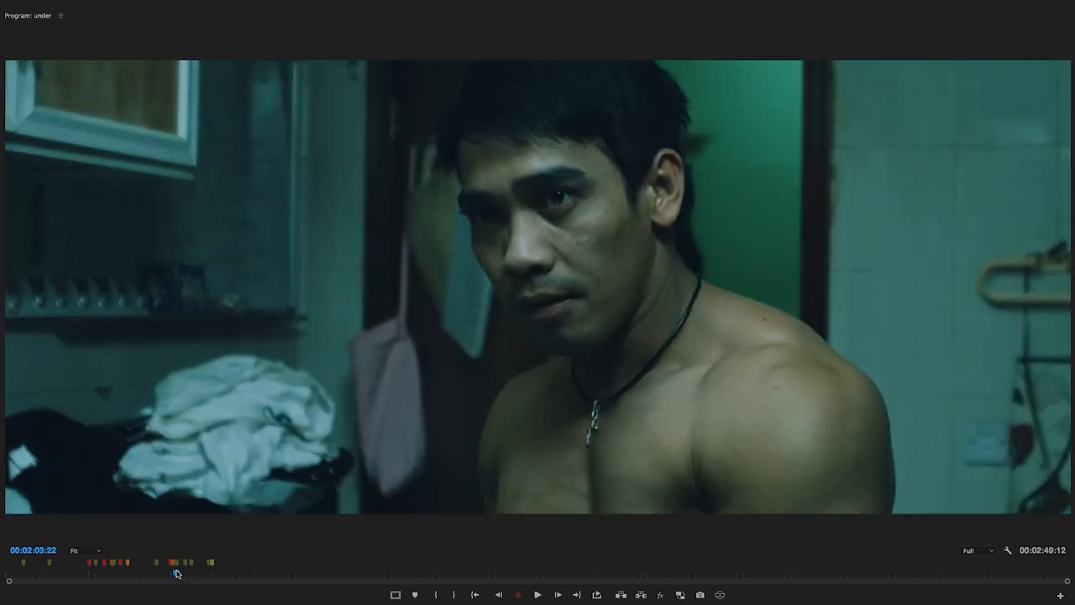
# - Scrub the playhead back to the barbell silhouette shot at 00:00:34:06
pyautogui.moveTo(176, 574); pyautogui.dragTo(115, 574)
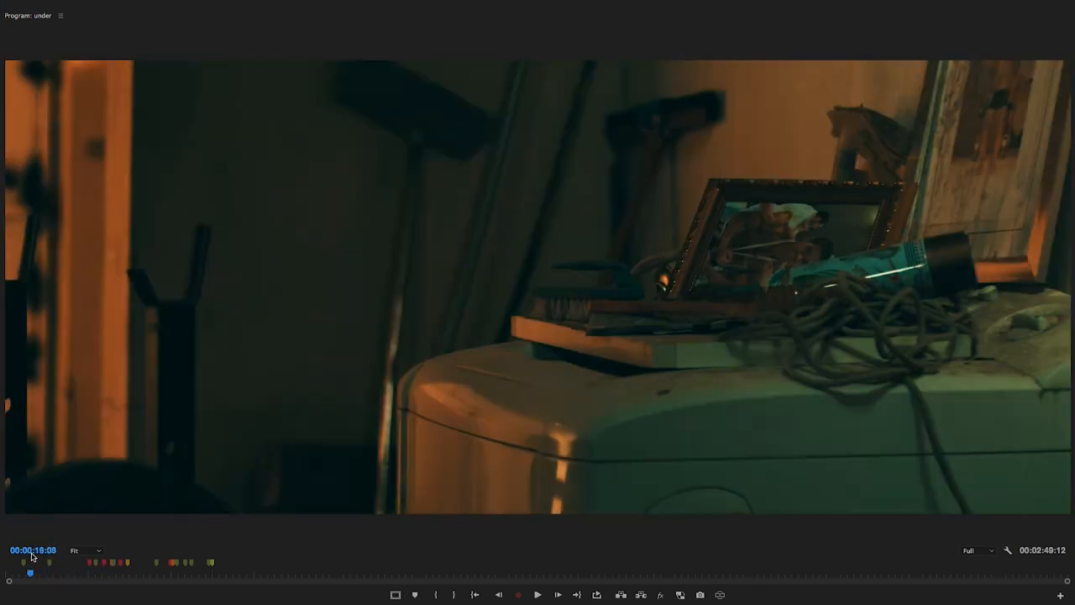
pyautogui.moveTo(30, 573); pyautogui.dragTo(40, 573)
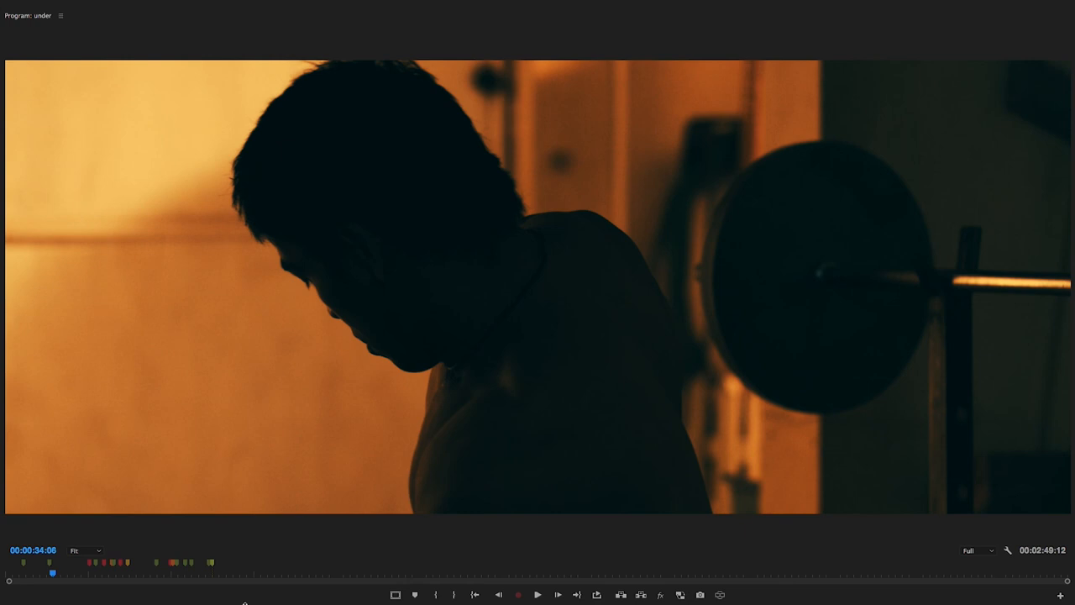
pyautogui.moveTo(252, 604)
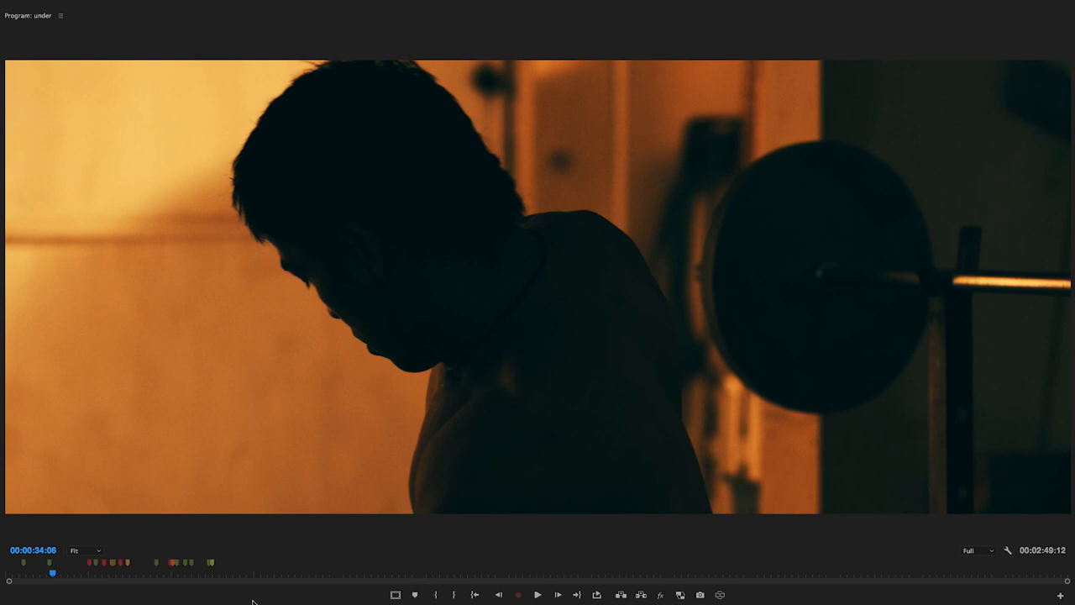